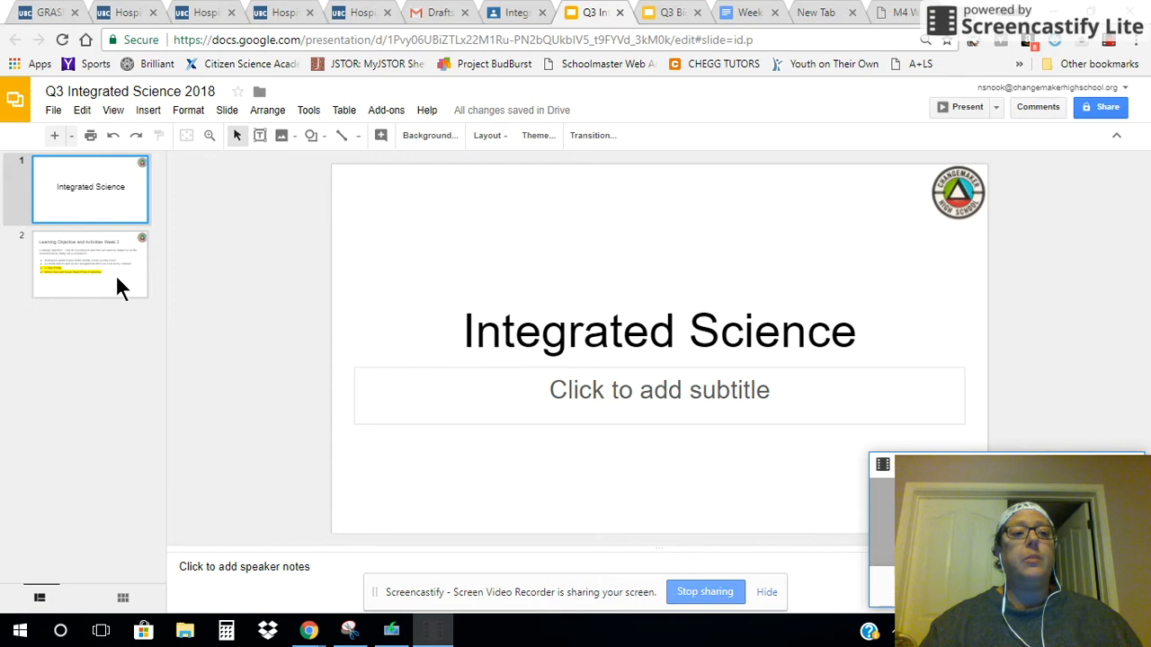
Display the second slide, Learning Objective and Activities Week 3
click(90, 263)
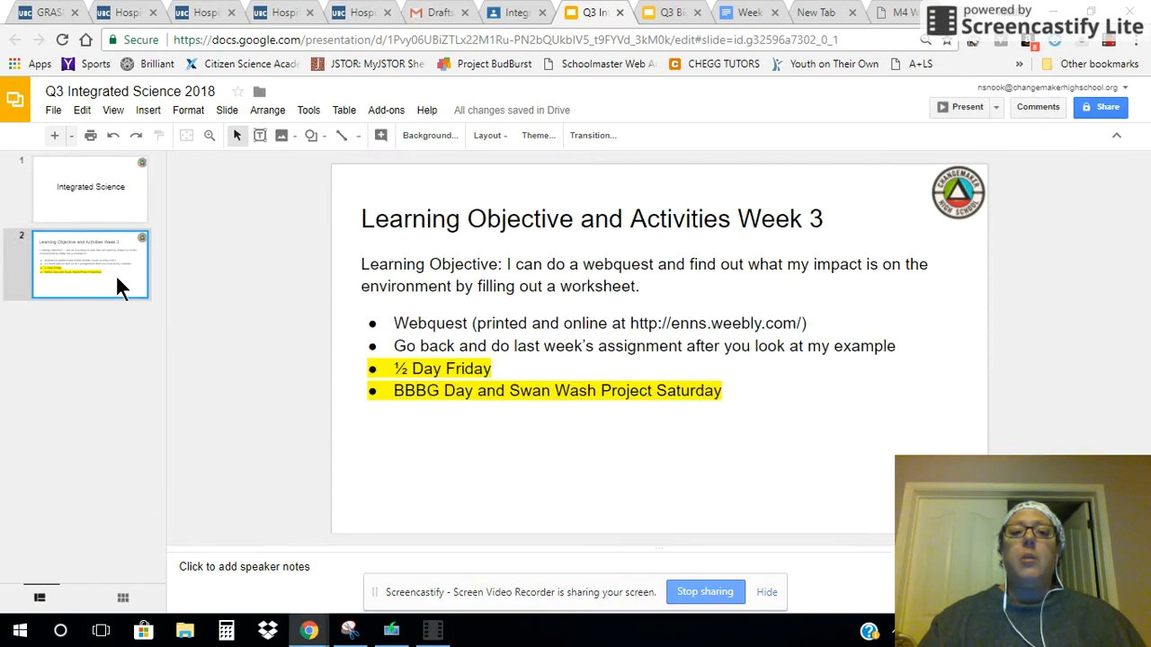
mouse_move(529, 493)
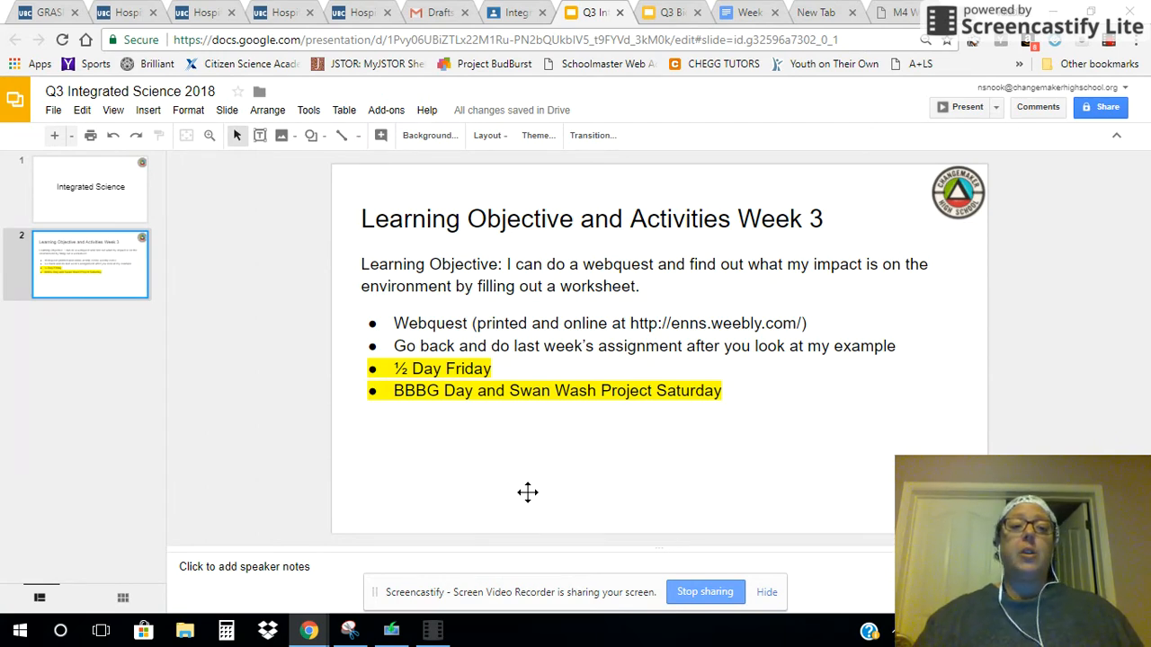
mouse_move(768, 144)
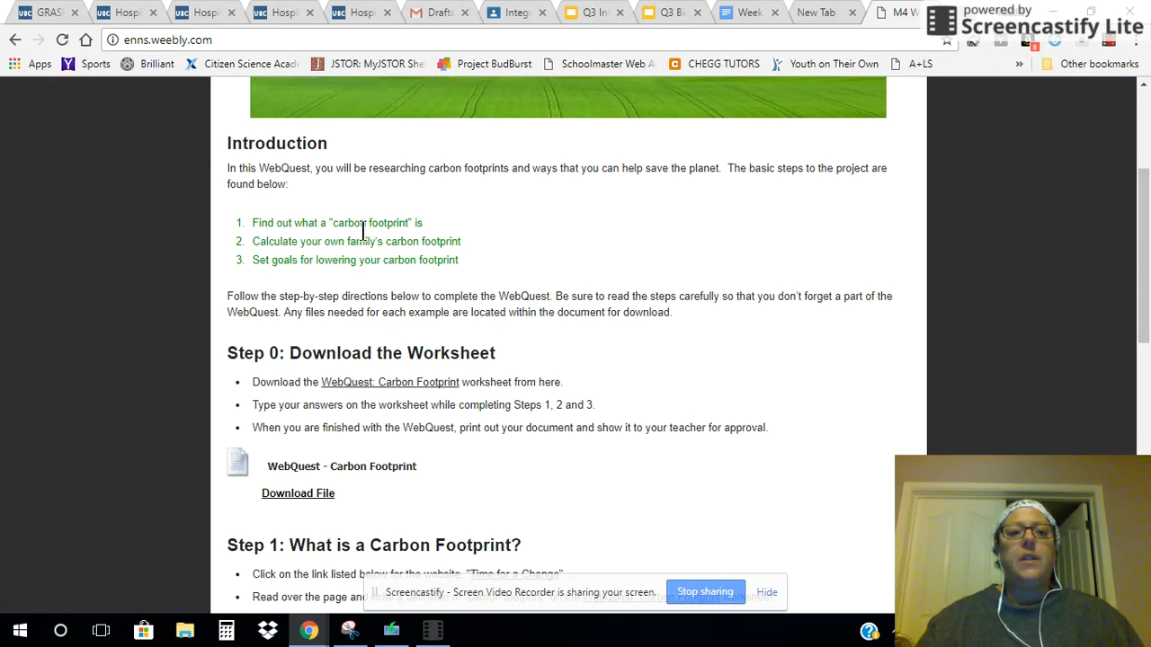
mouse_move(441, 286)
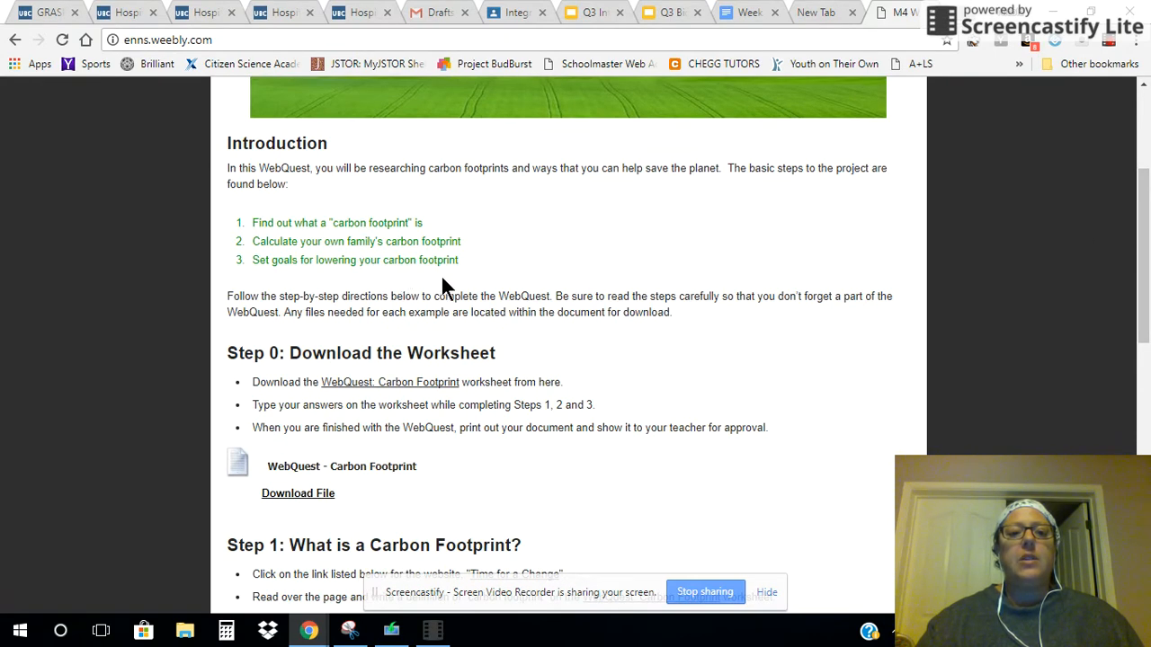
scroll(down, 3)
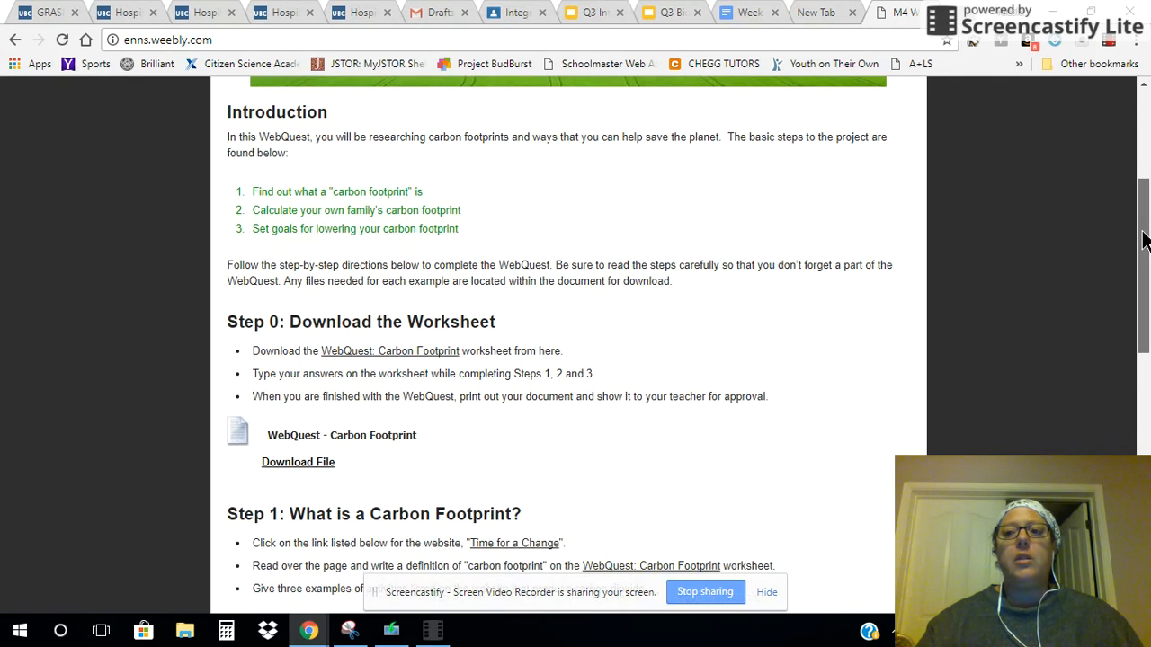
scroll(down, 3)
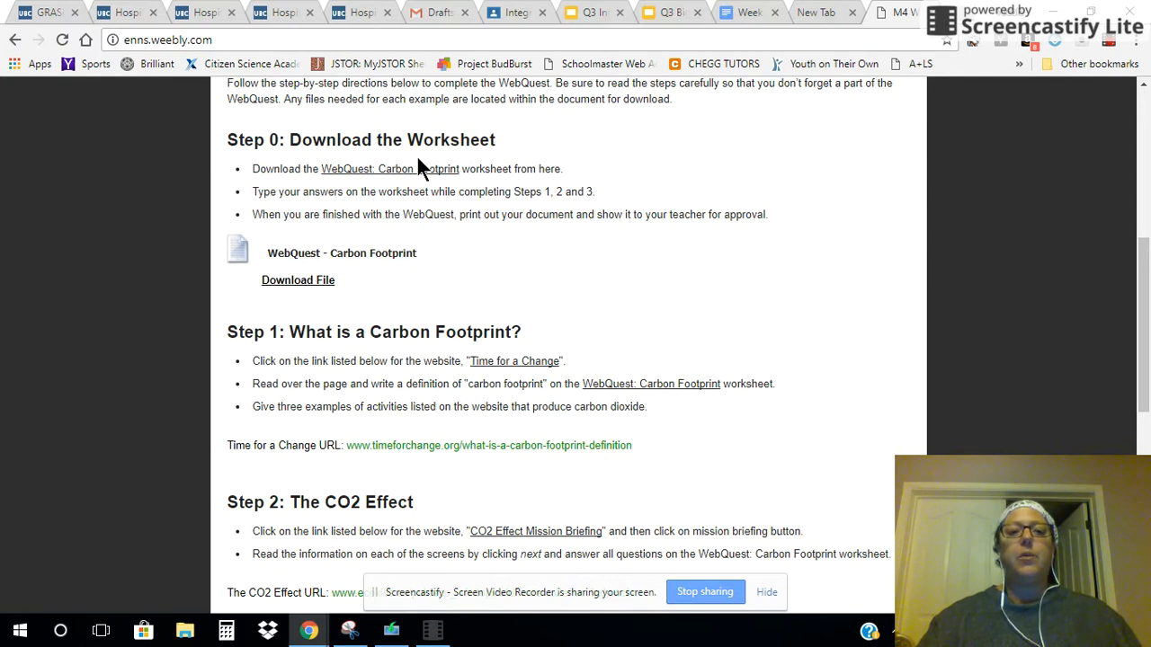
mouse_move(728, 261)
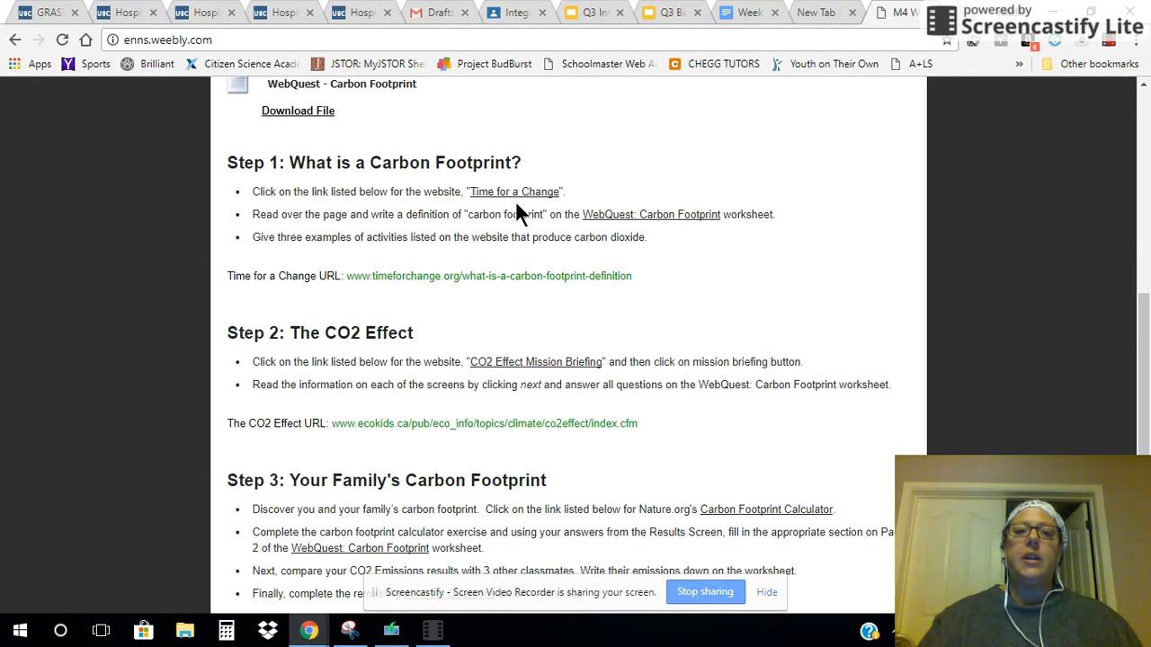
mouse_move(657, 266)
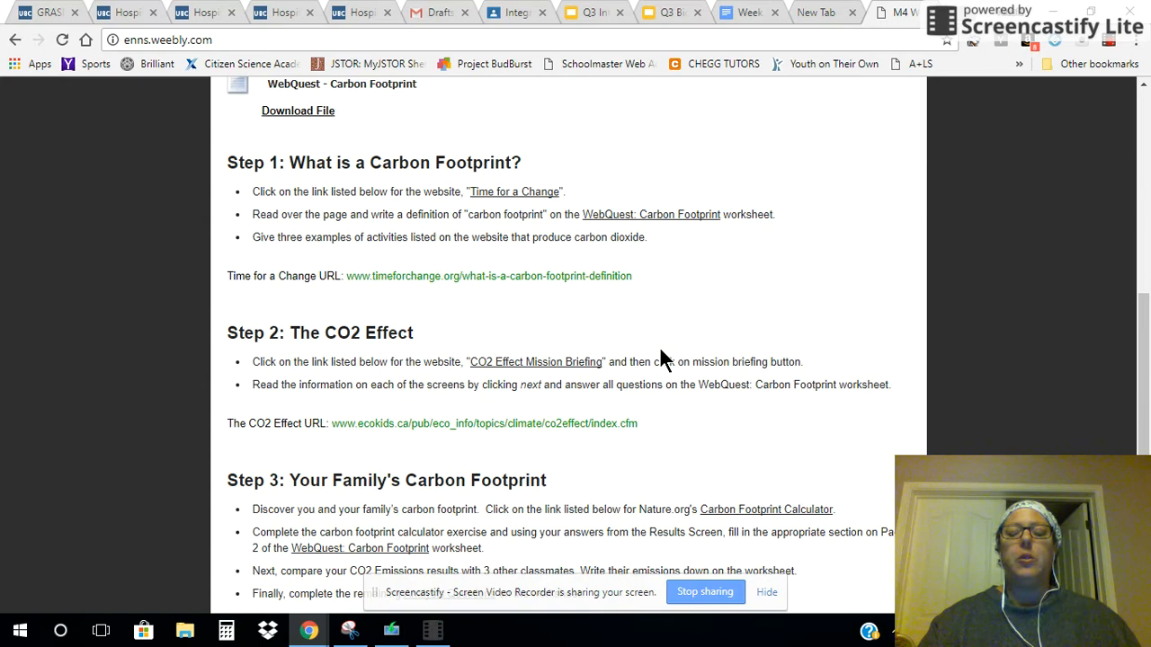
mouse_move(1133, 349)
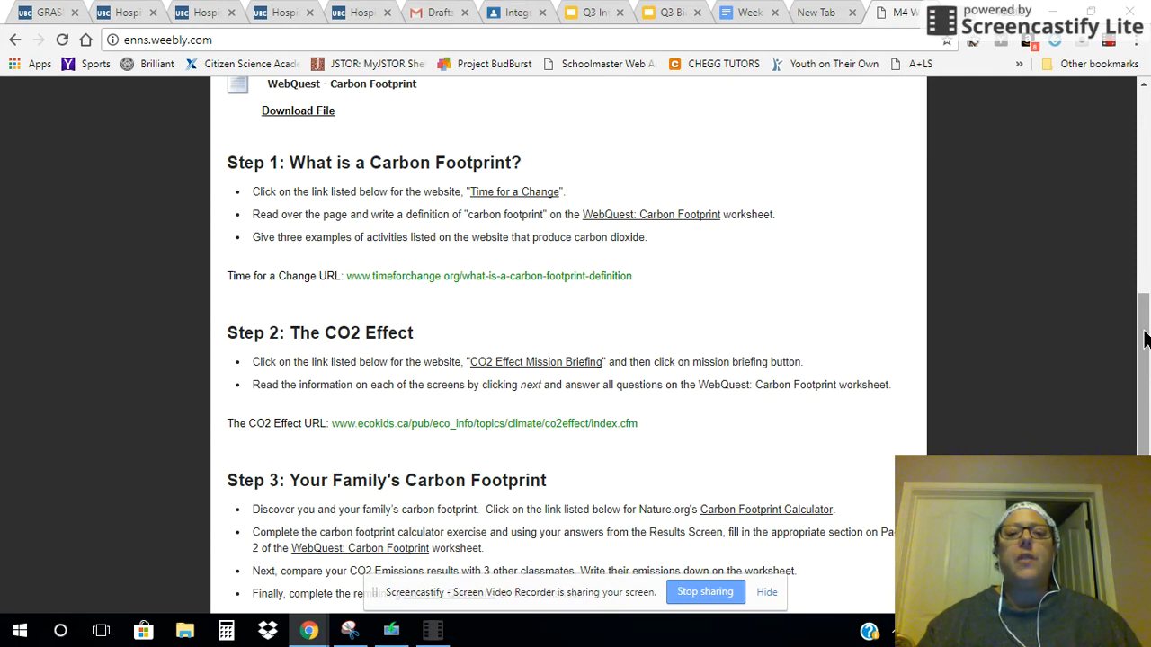
scroll(down, 3)
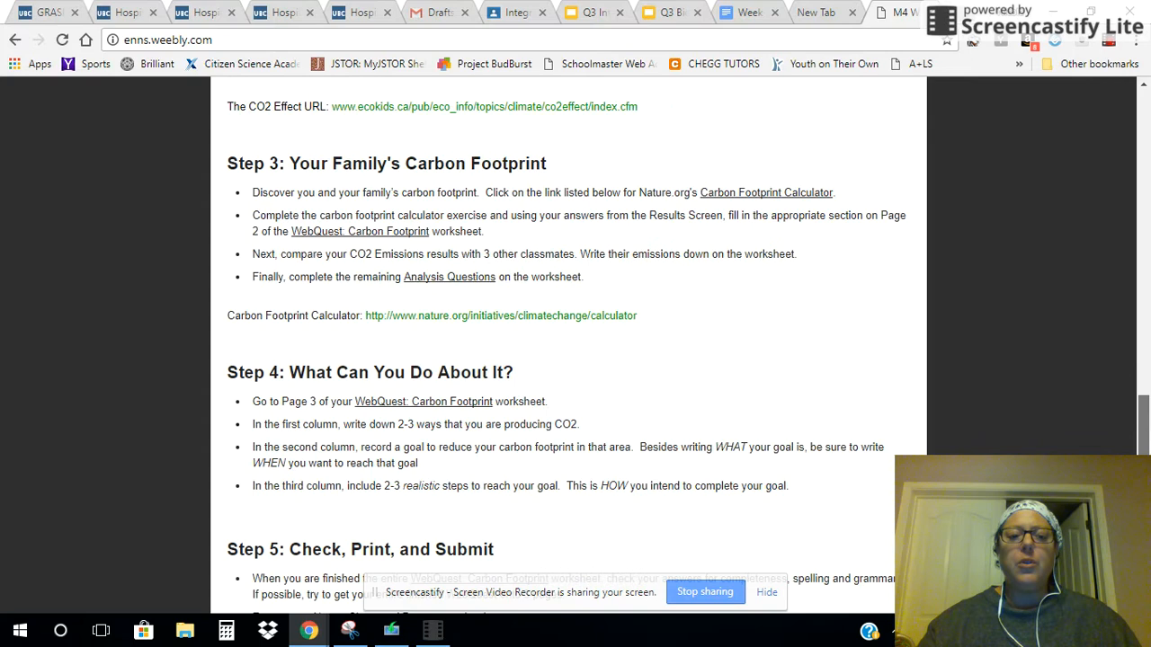
scroll(down, 3)
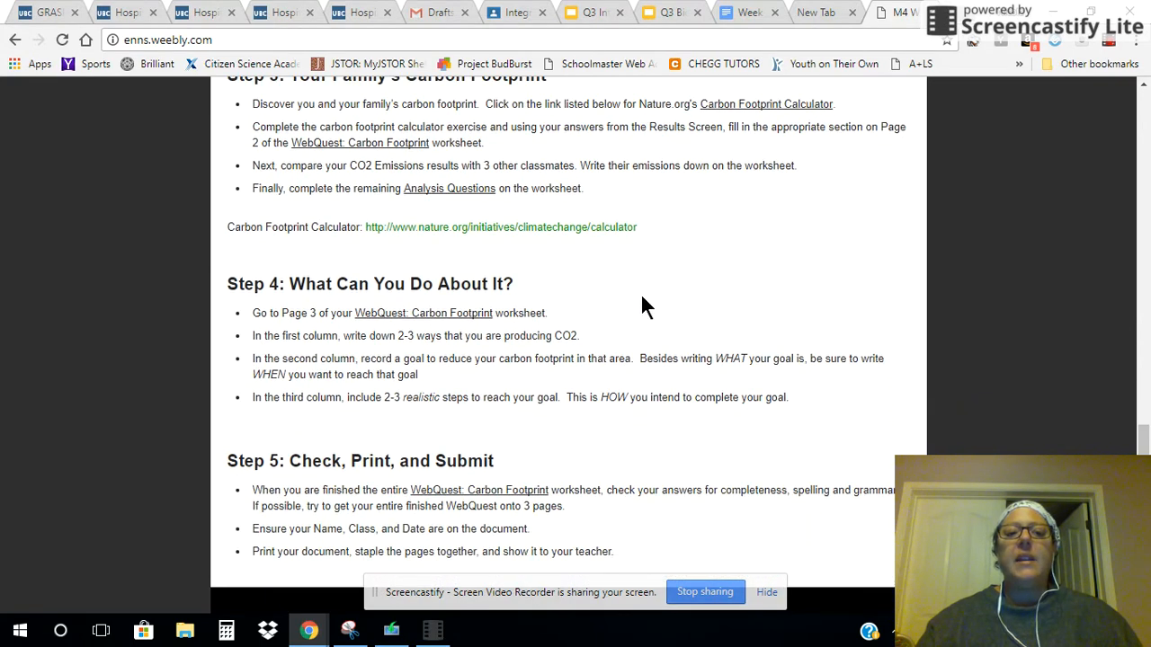
mouse_move(583, 315)
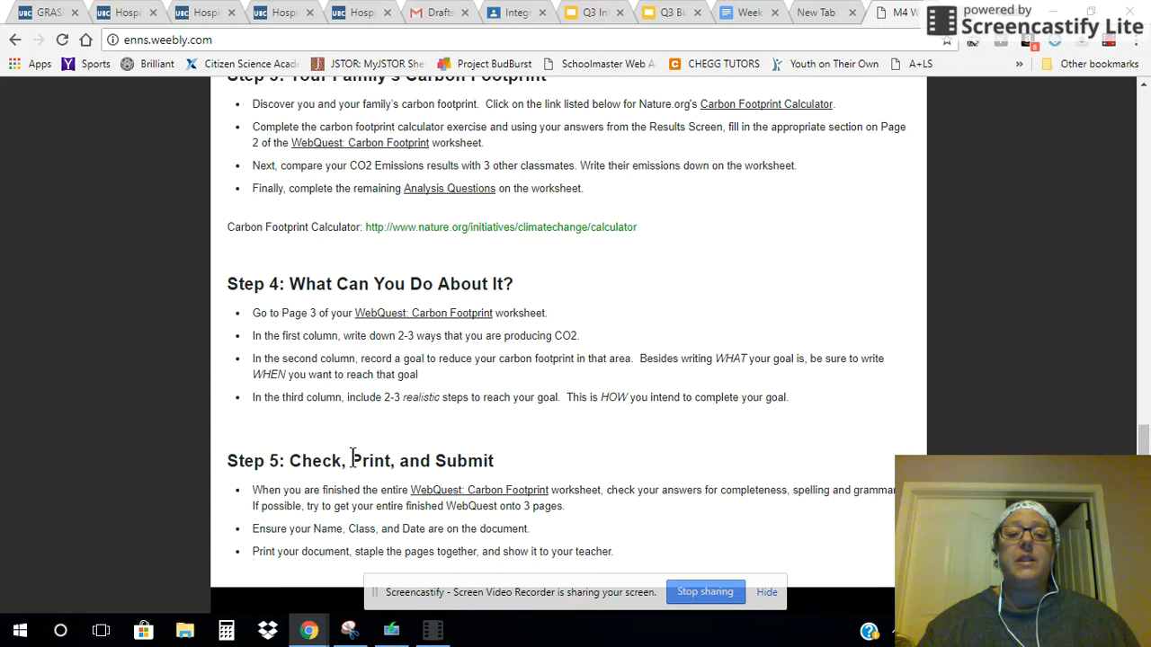
mouse_move(467, 453)
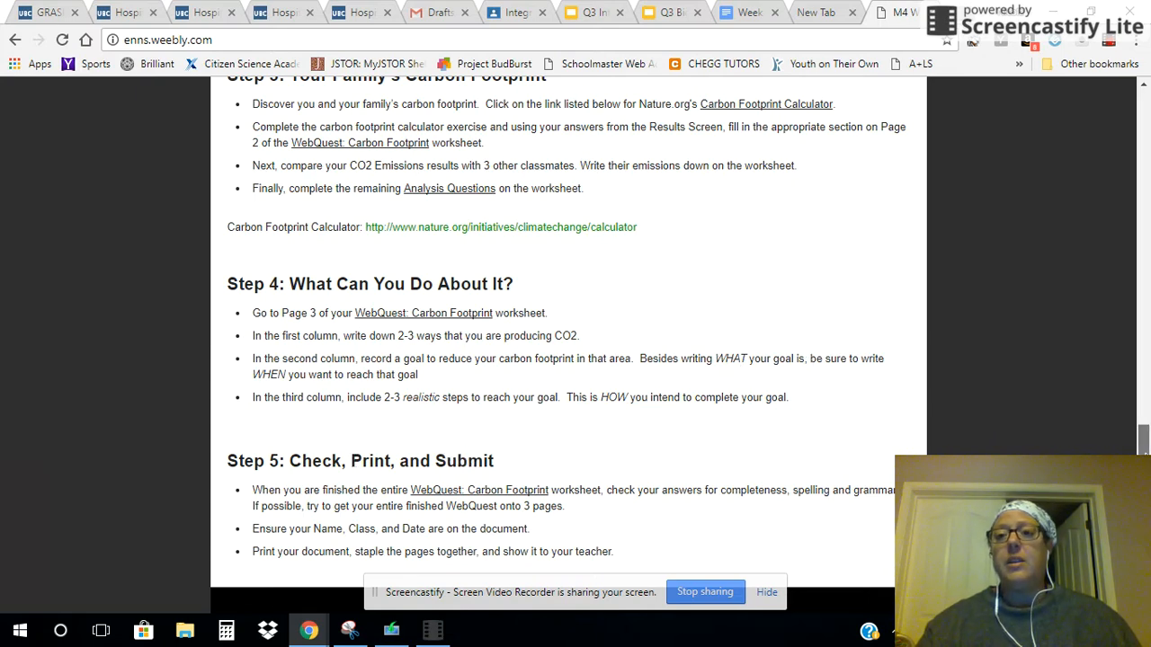
scroll(up, 3)
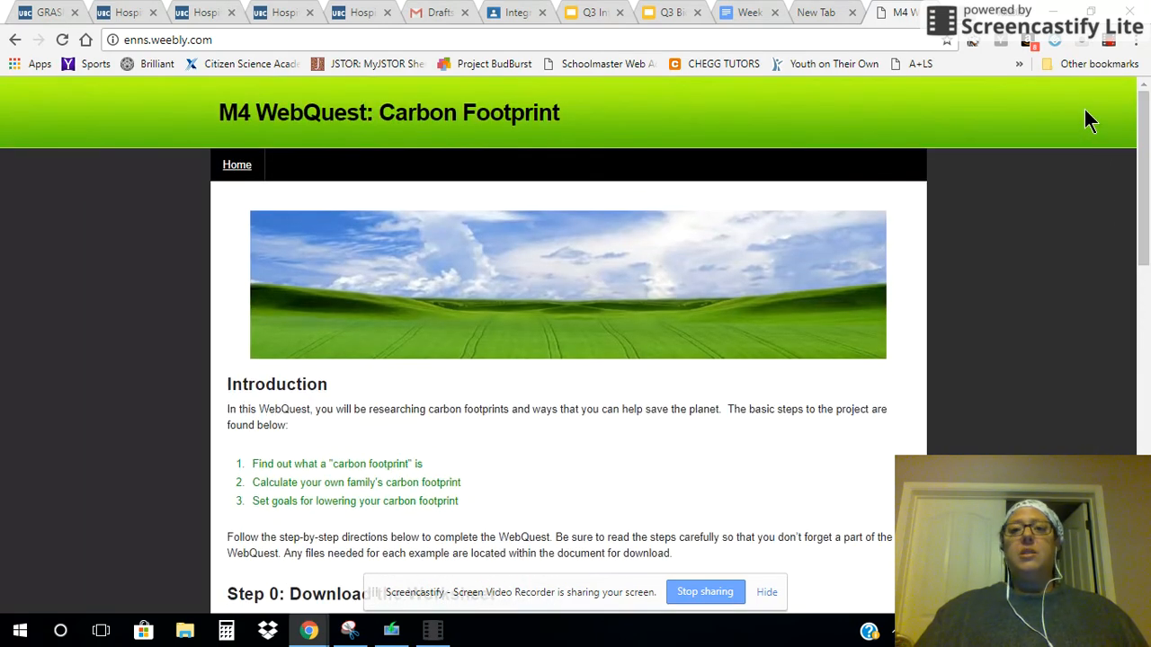
mouse_move(862, 100)
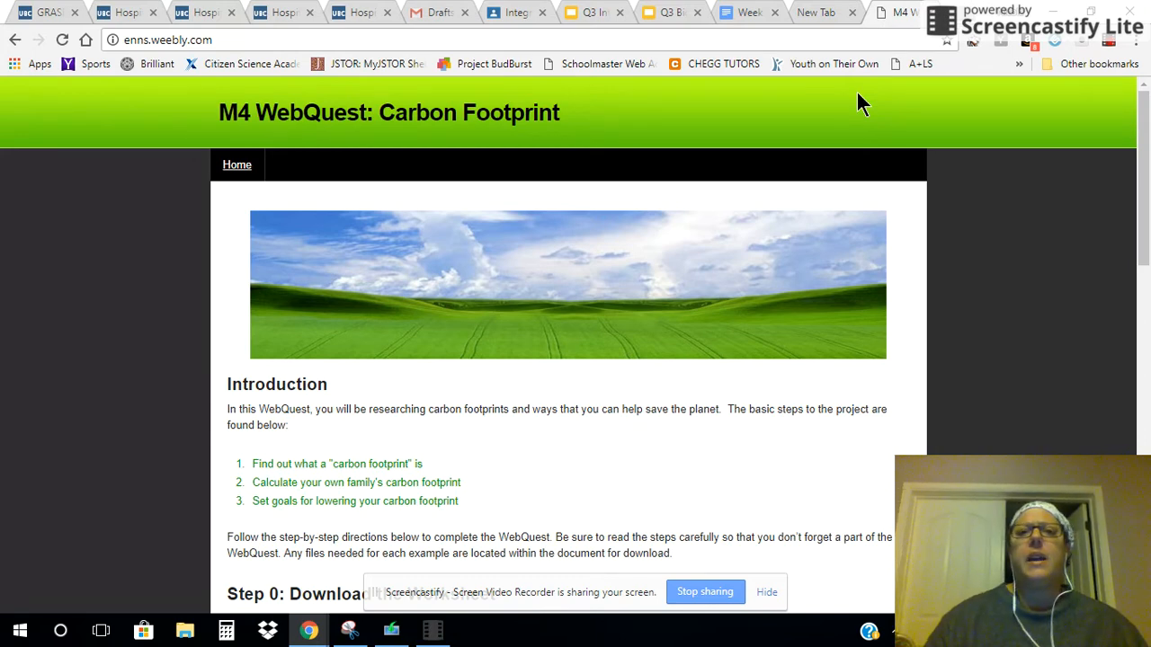
mouse_move(633, 11)
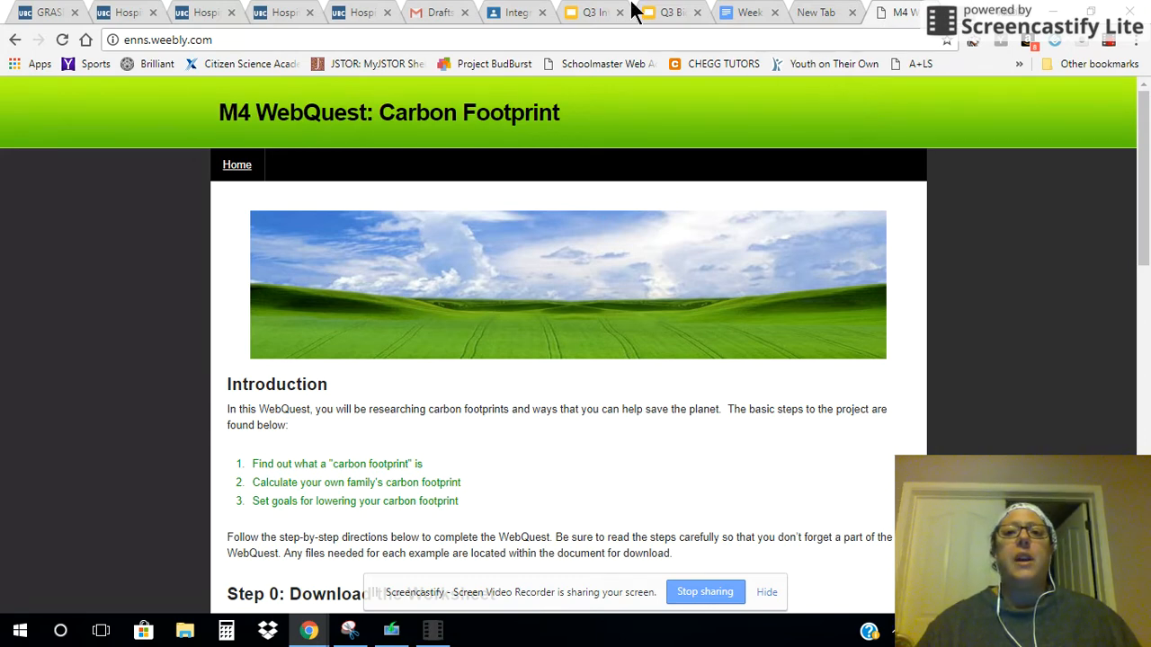
mouse_move(594, 12)
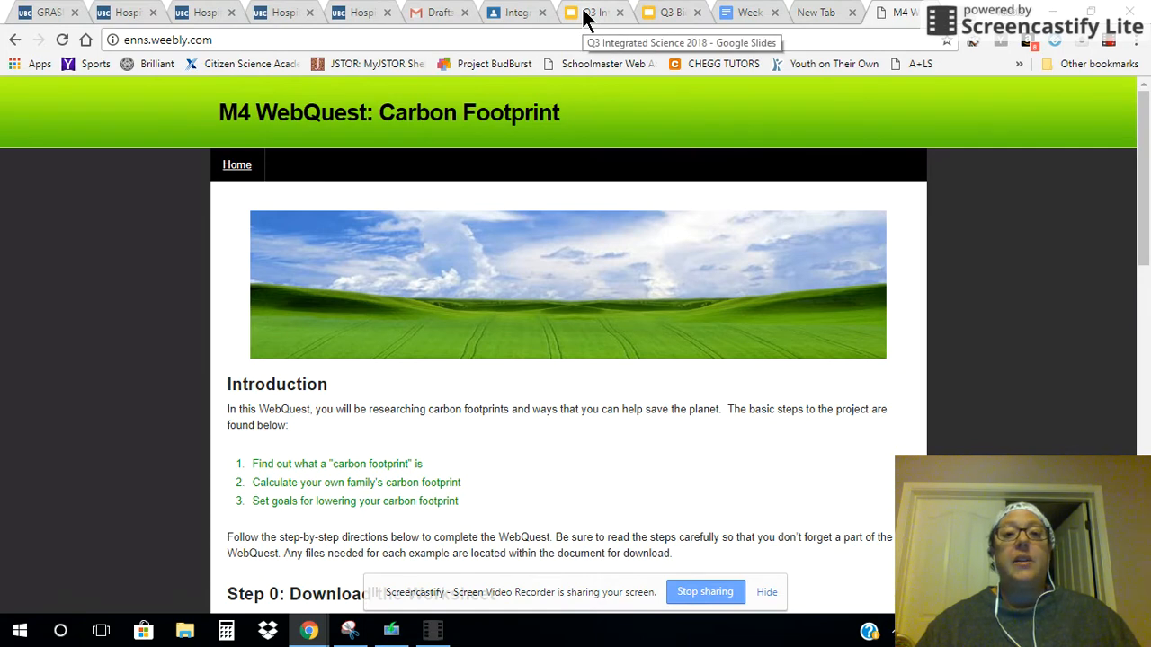
click(593, 11)
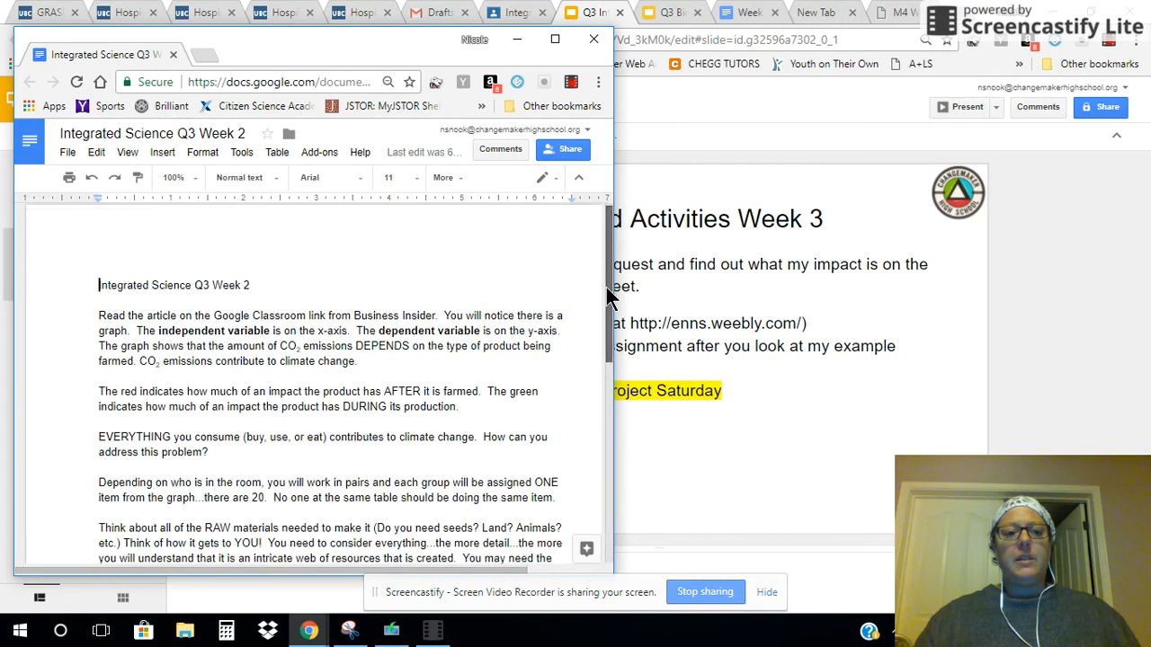
scroll(down, 3)
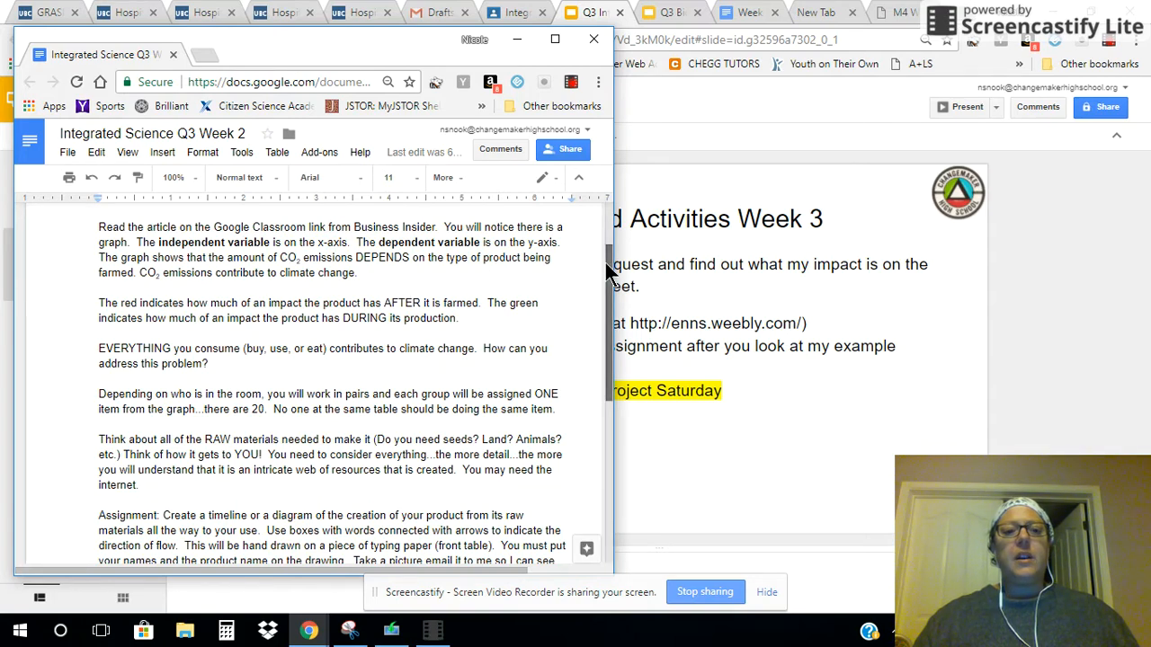
scroll(down, 3)
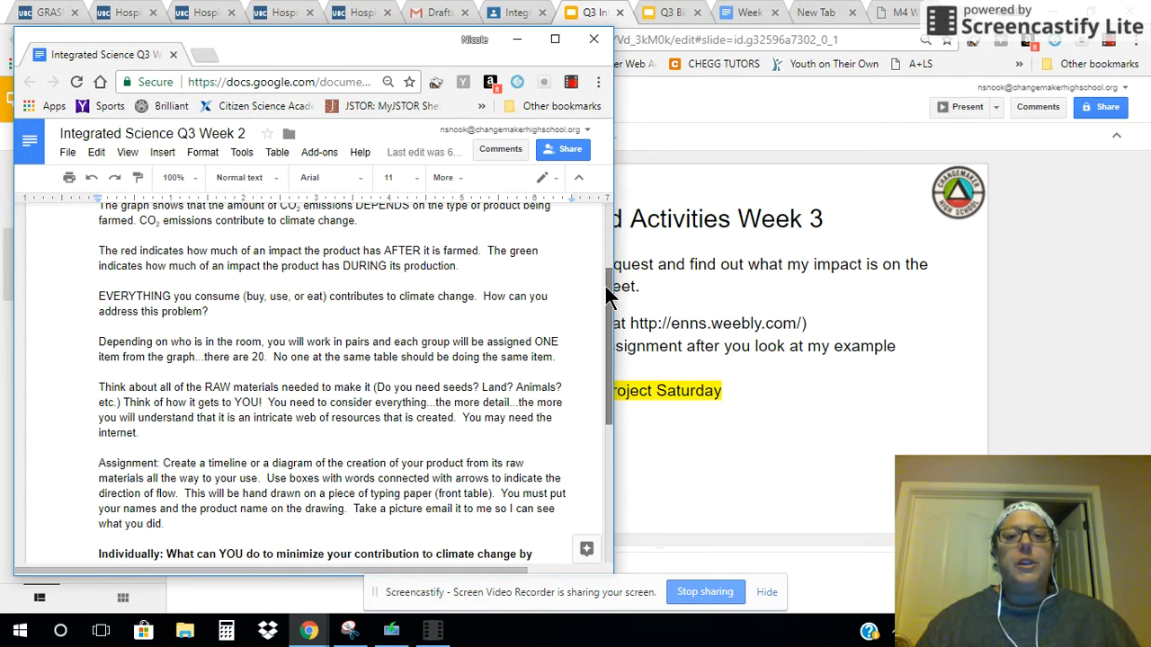
scroll(down, 3)
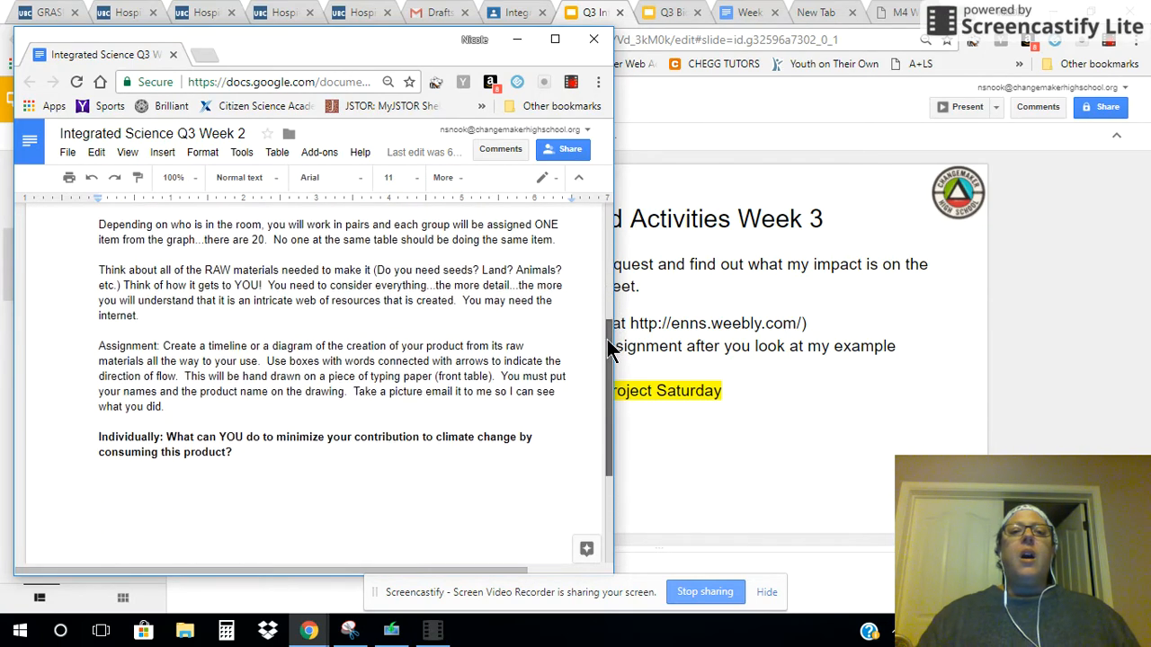
scroll(down, 3)
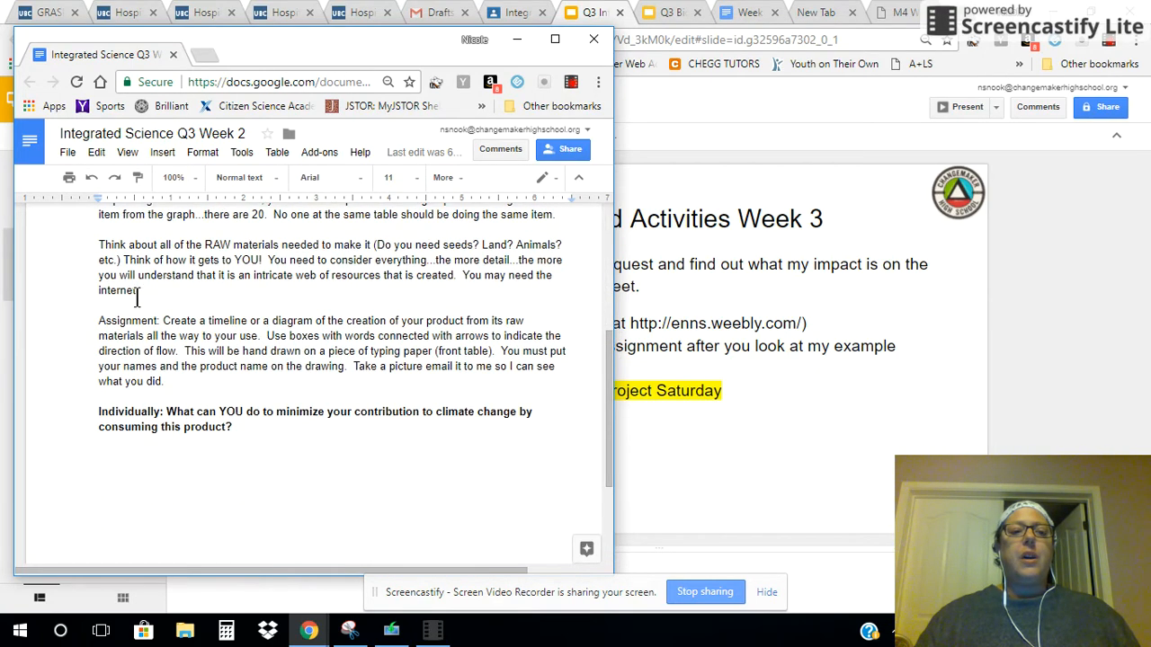
double_click(126, 320)
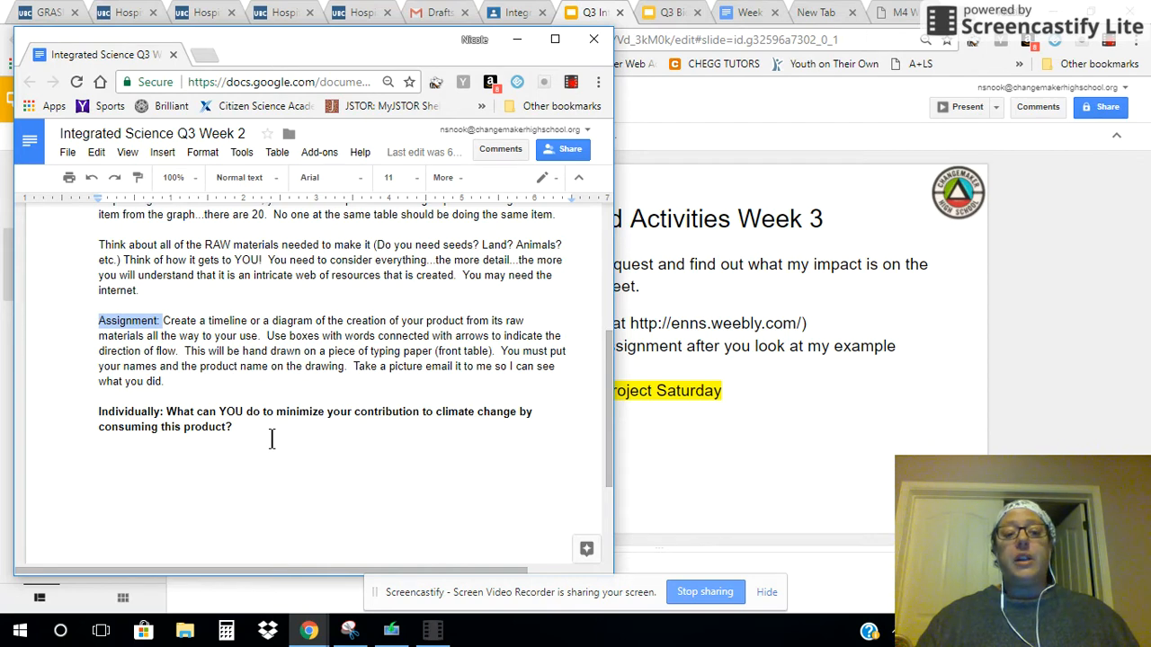
mouse_move(299, 588)
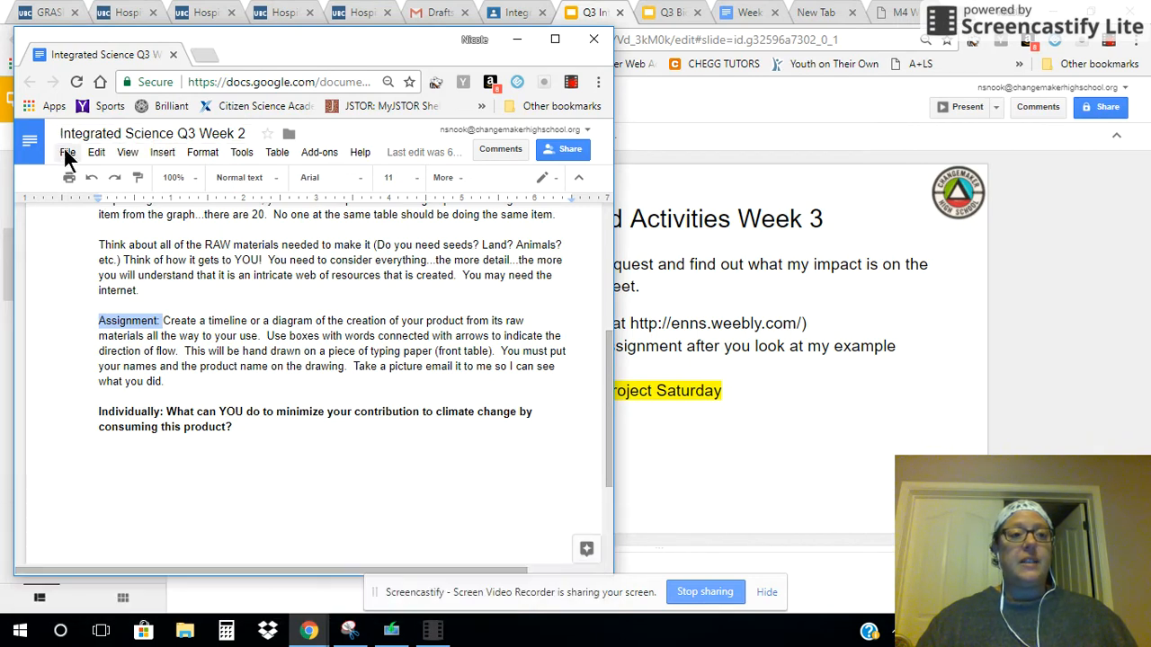
Create a new Google Slides presentation via File > New > Presentation
click(69, 151)
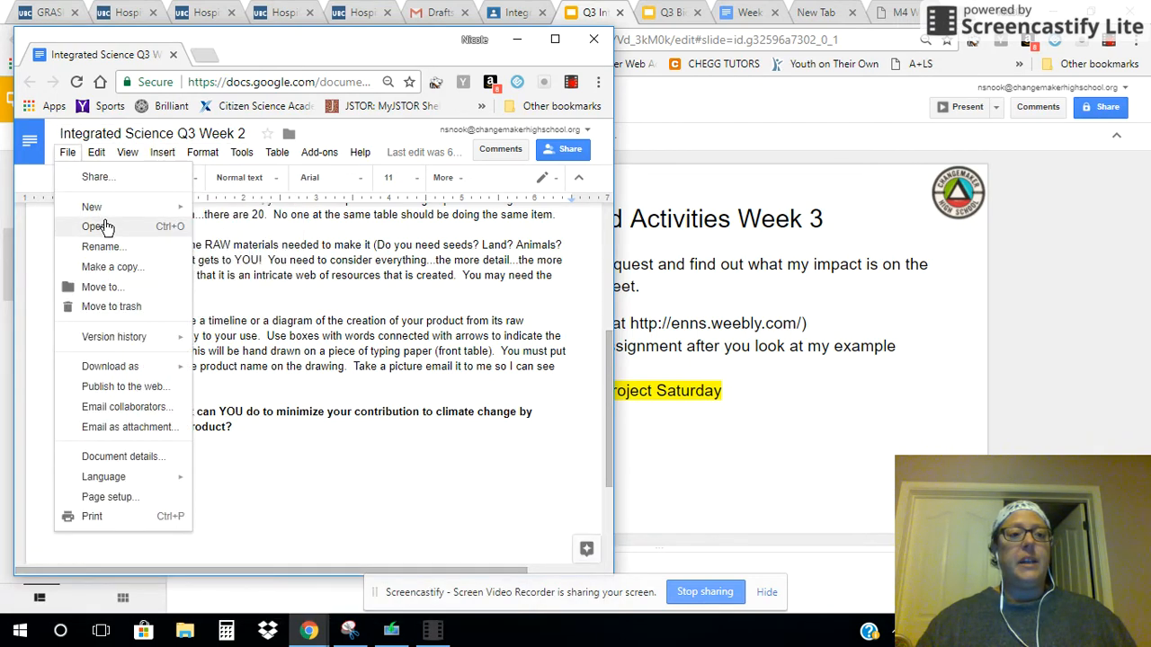
mouse_move(92, 207)
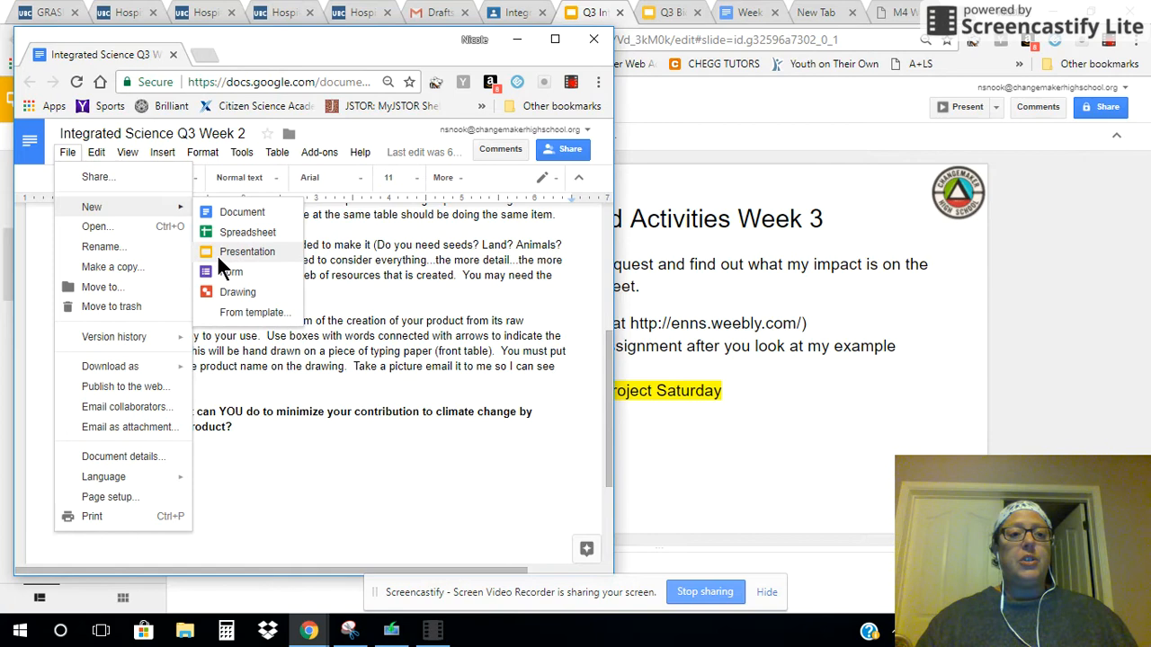
click(248, 252)
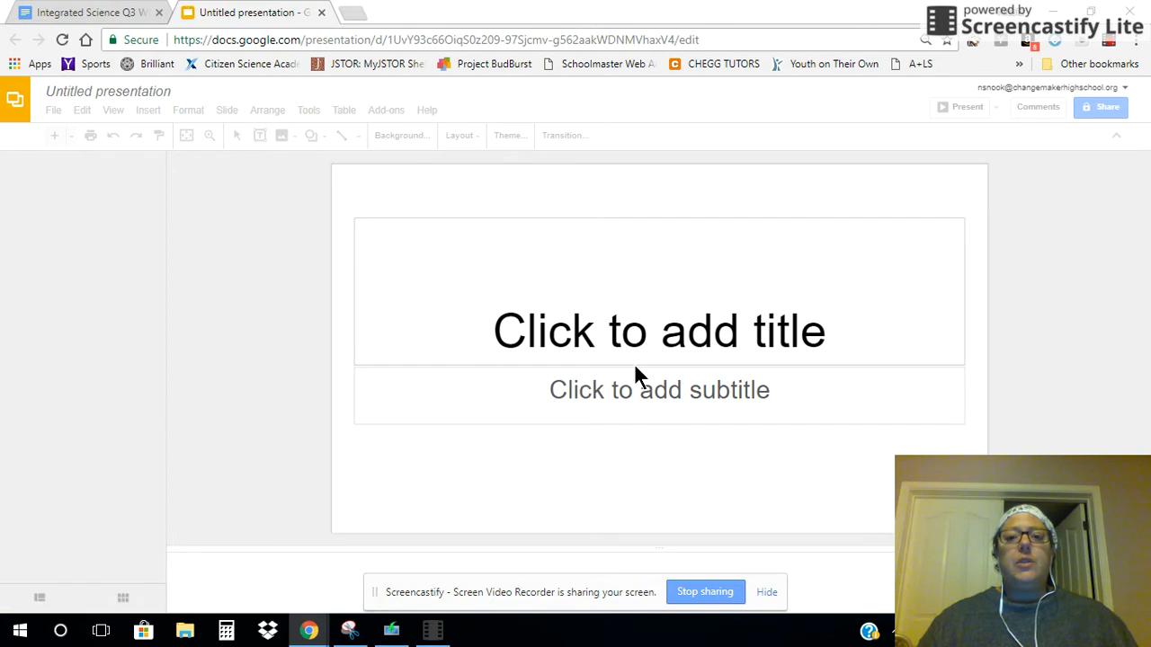
mouse_move(638, 342)
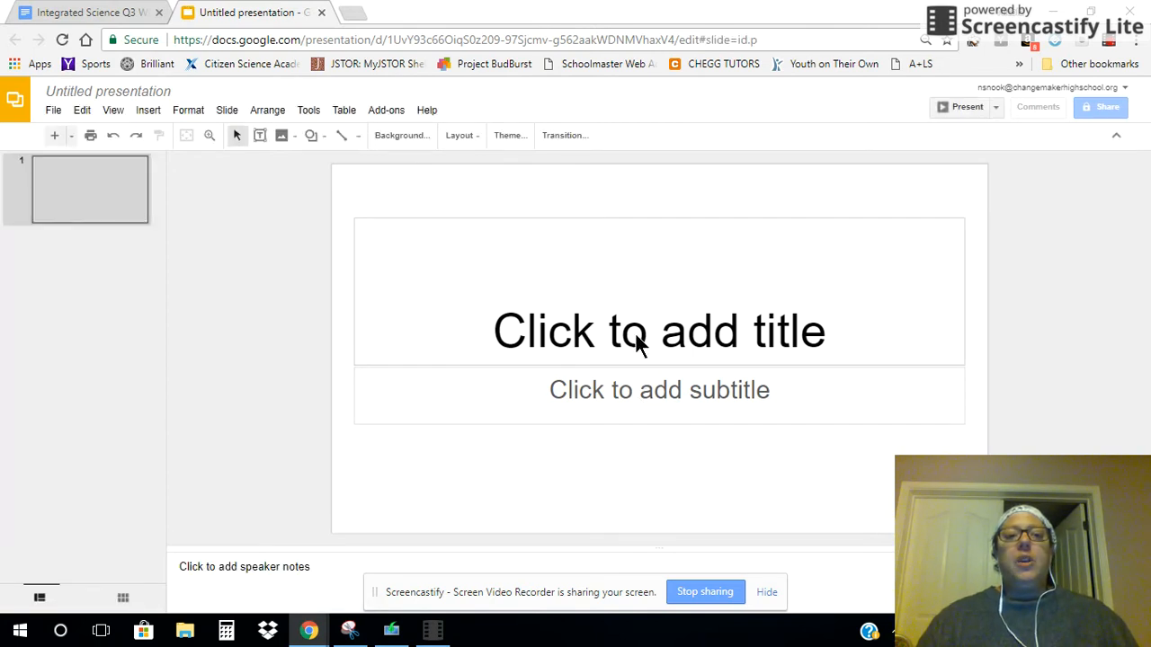
Title the first slide 'Computer Raw Materials'
click(509, 137)
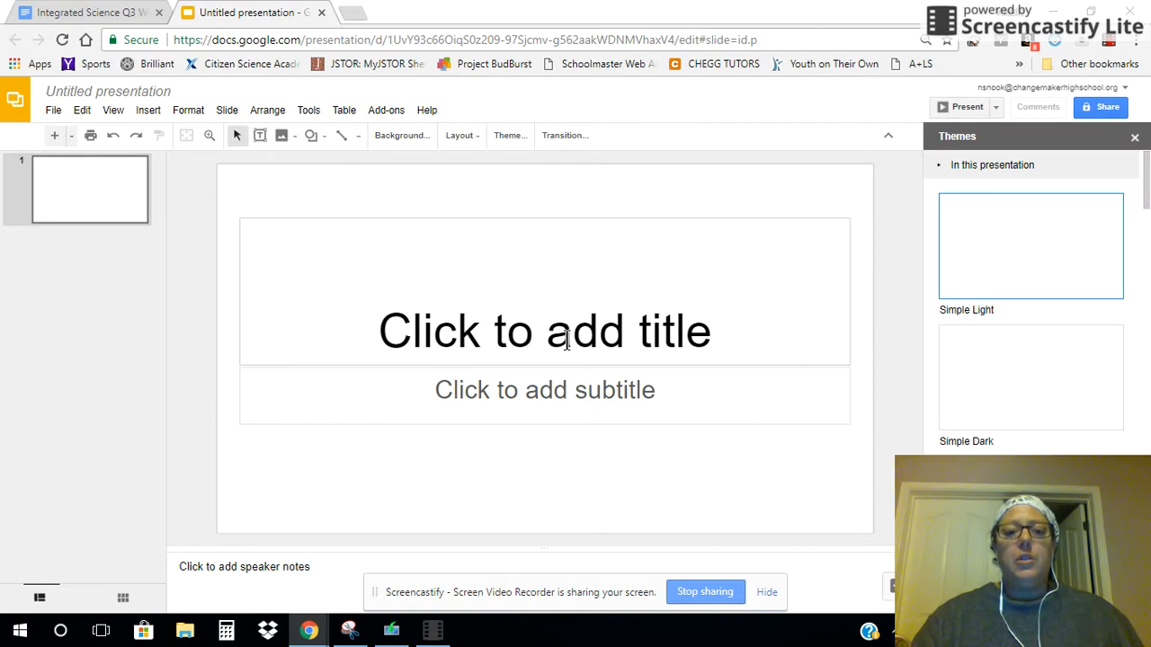
click(545, 331)
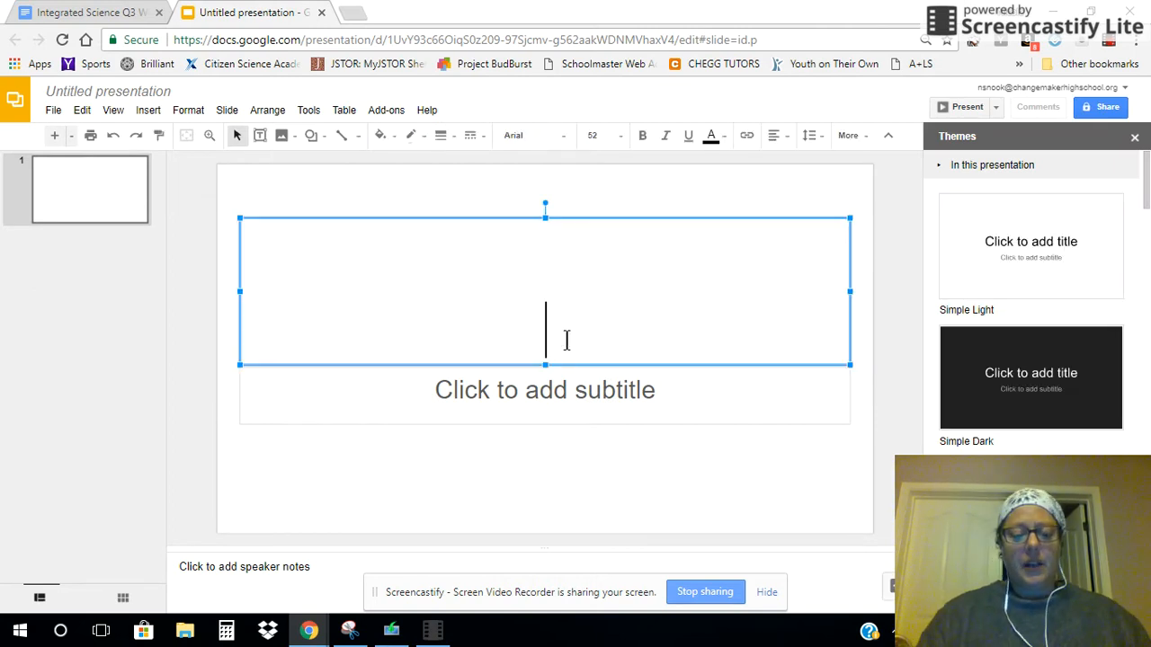
text(C)
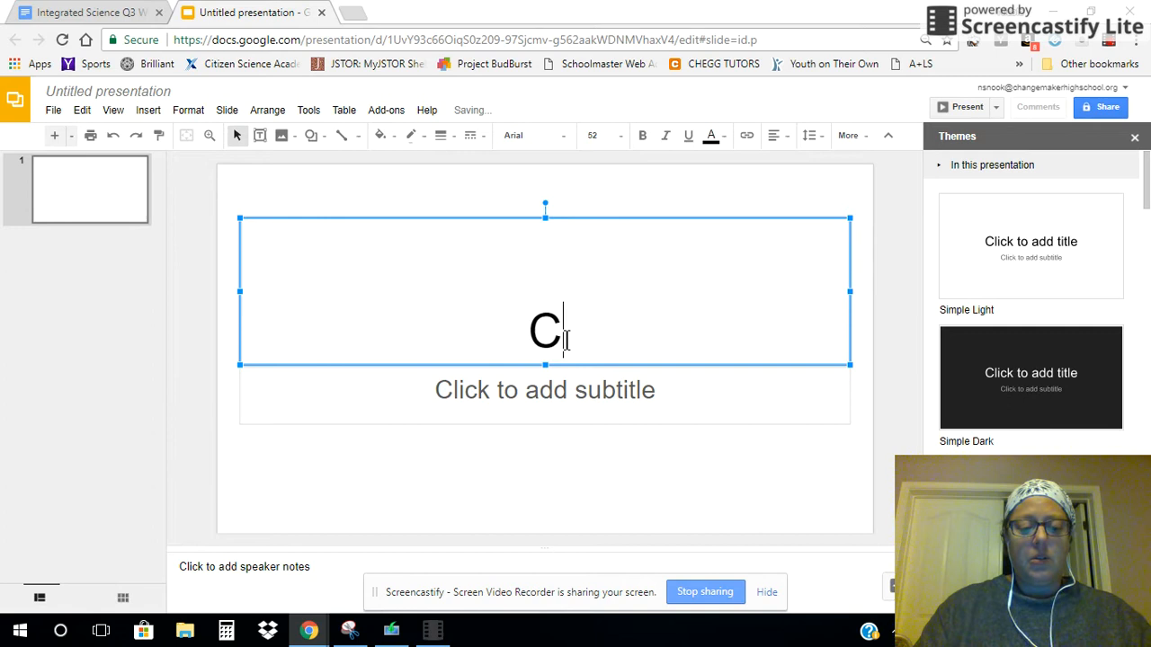
text(omputer)
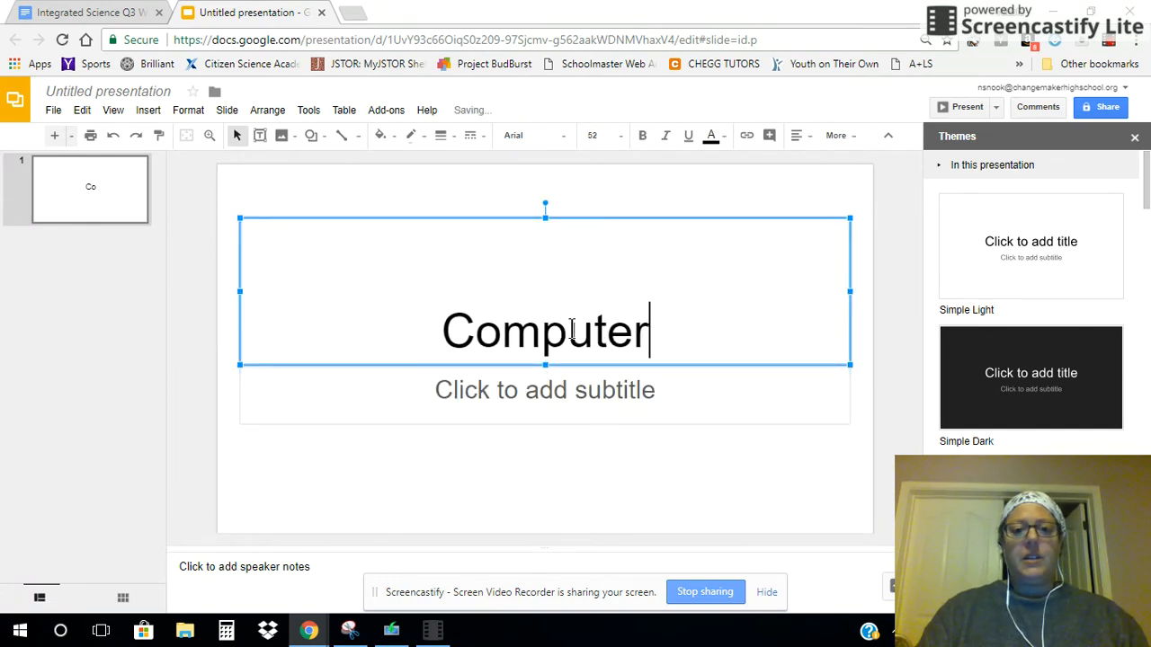
text(Raw)
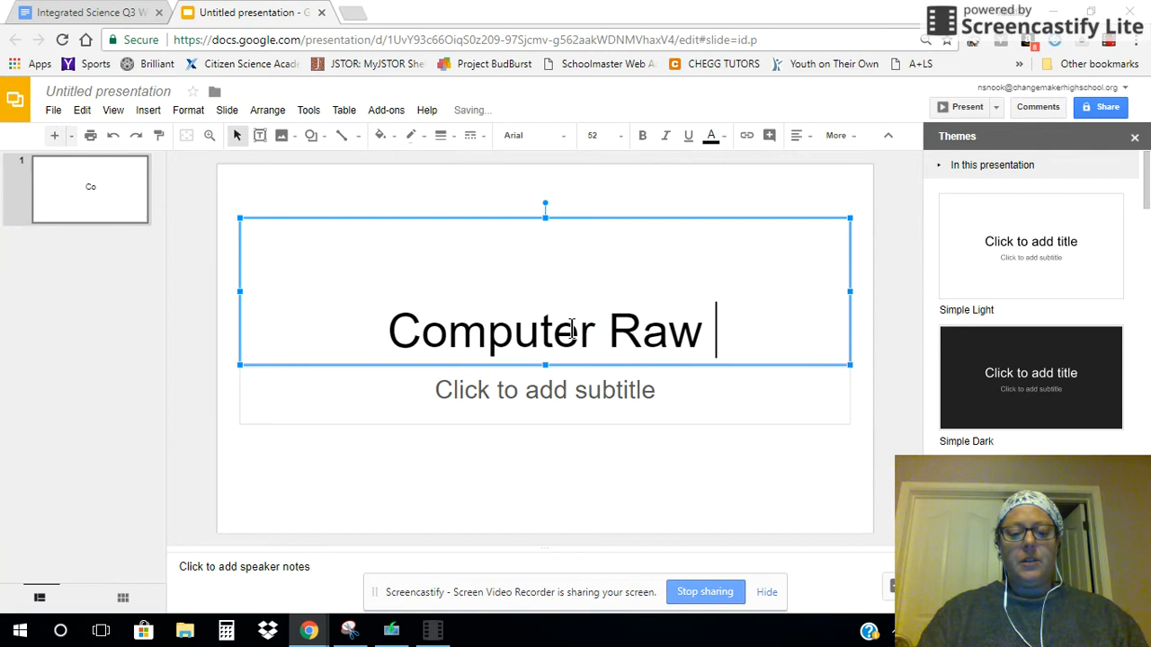
text(M)
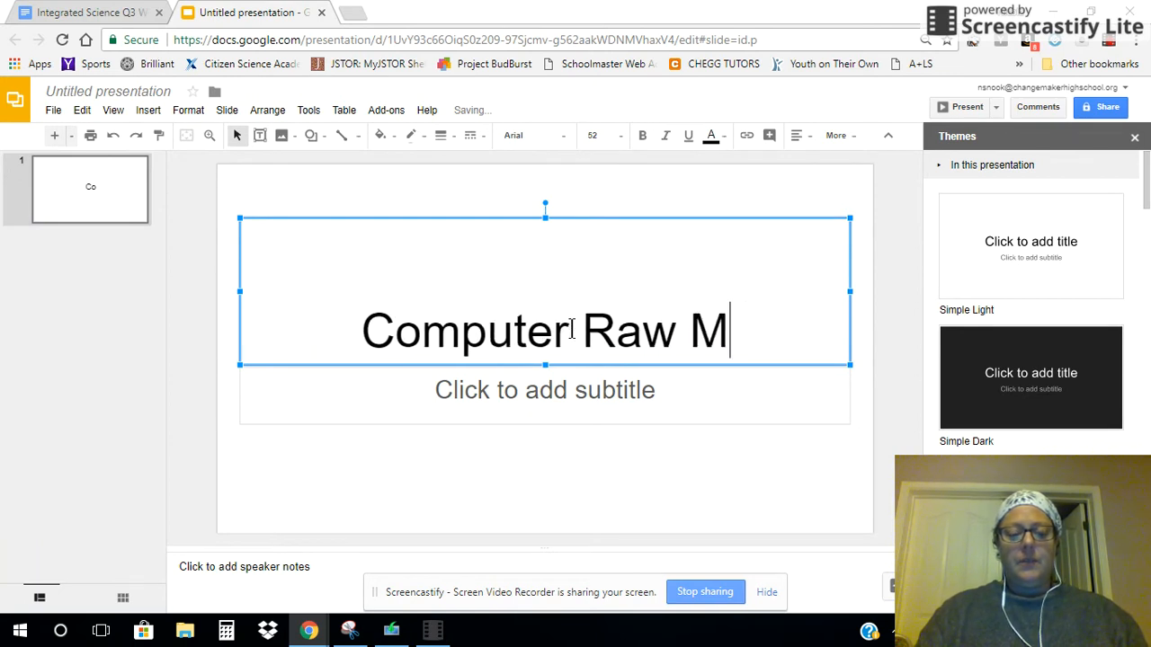
text(At)
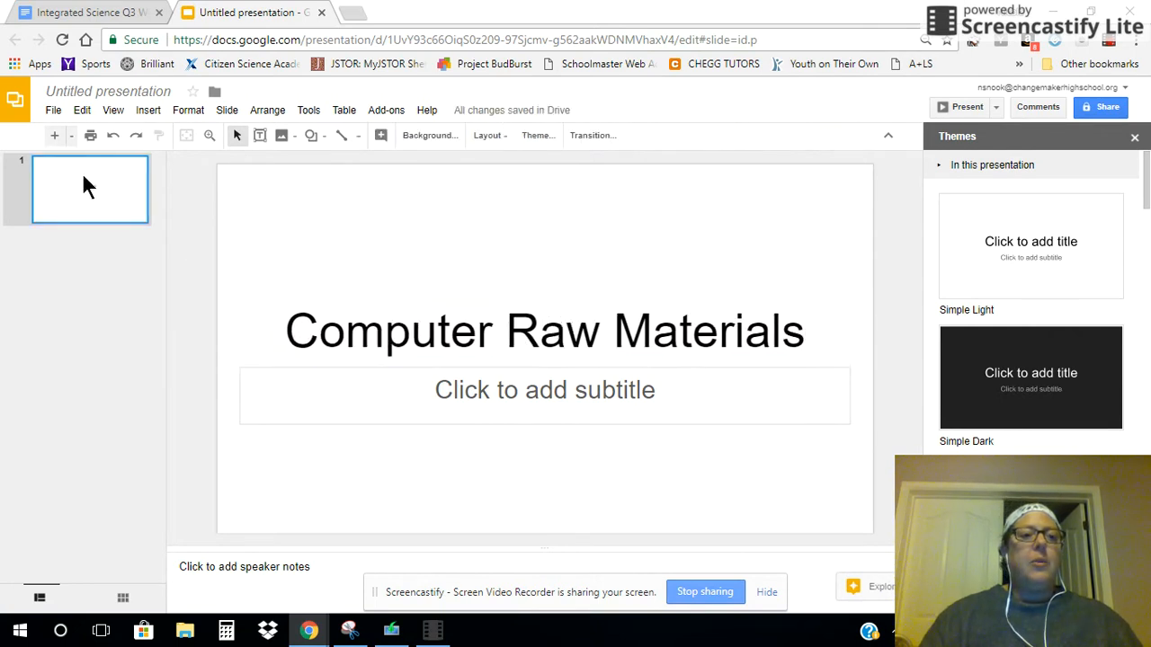
Insert a new slide after the title slide and give it the Blank layout
right_click(90, 189)
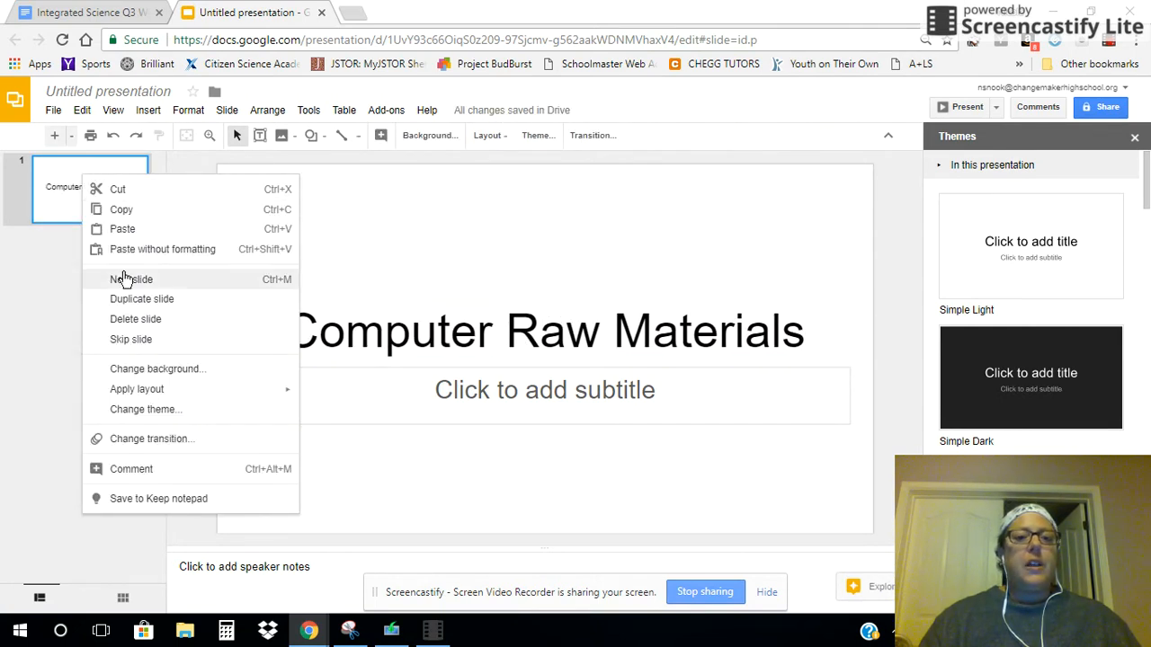
click(133, 279)
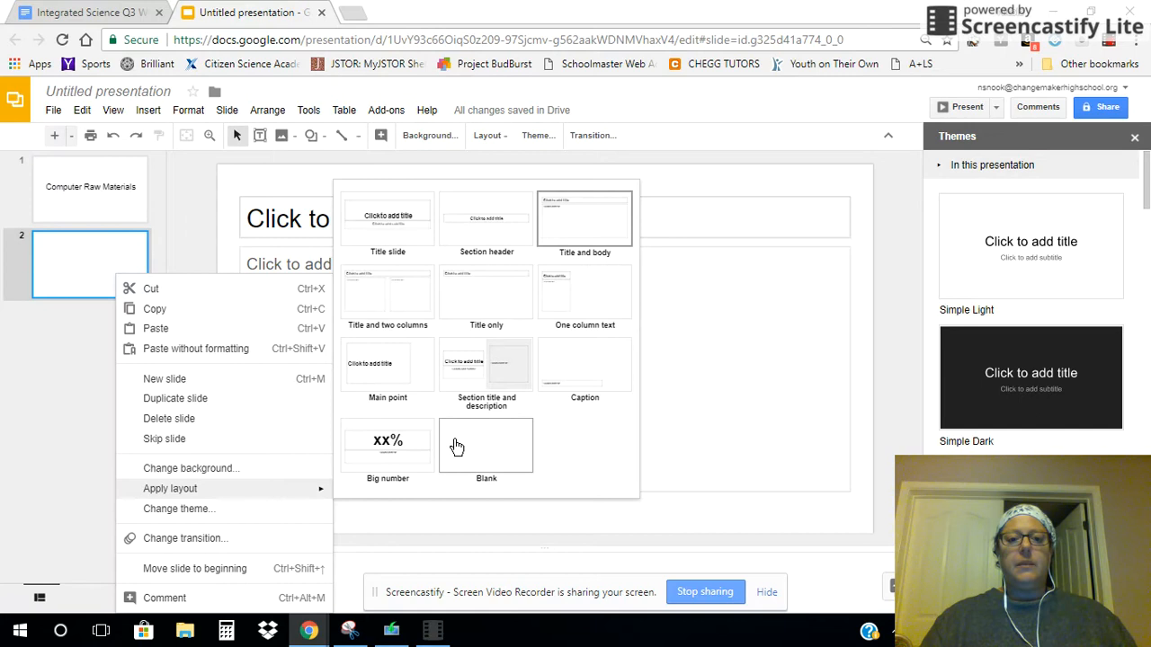
click(485, 446)
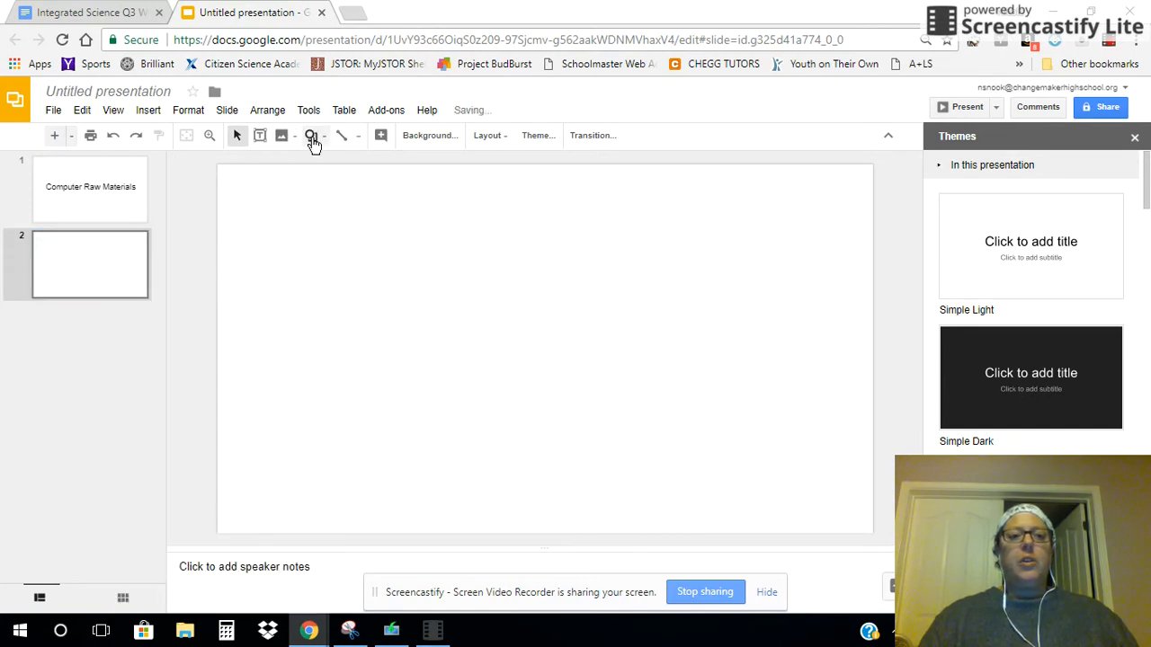
click(311, 135)
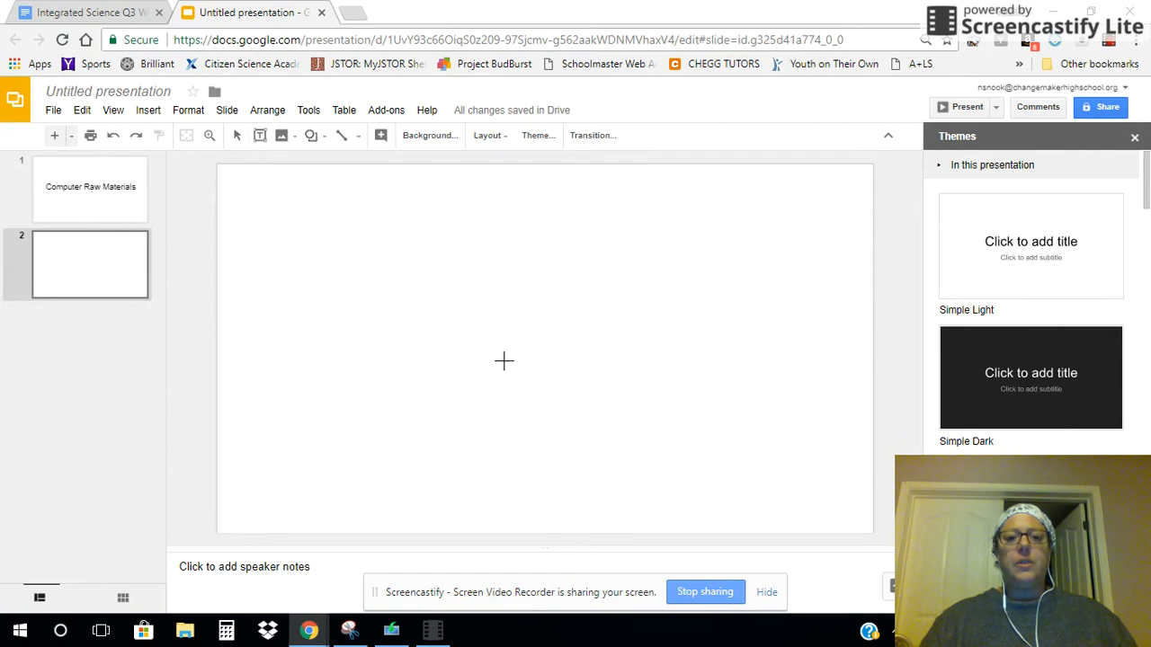
Draw a small centred circle containing a text box reading 'computer' in reduced font size
drag(504, 361, 558, 402)
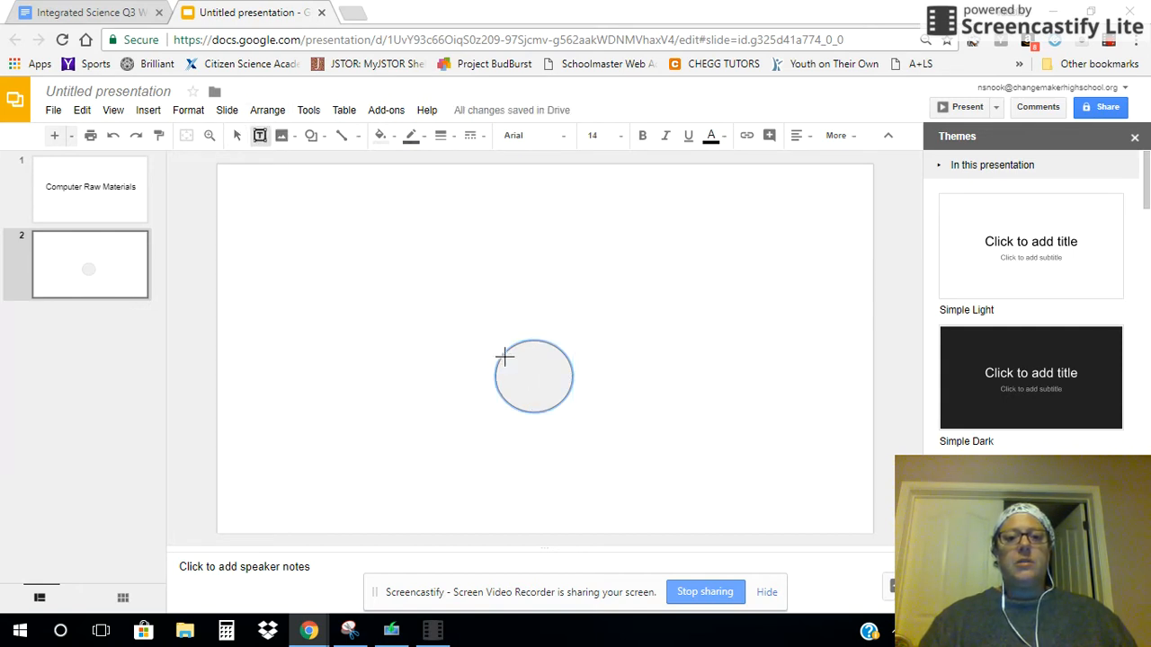
drag(504, 356, 554, 398)
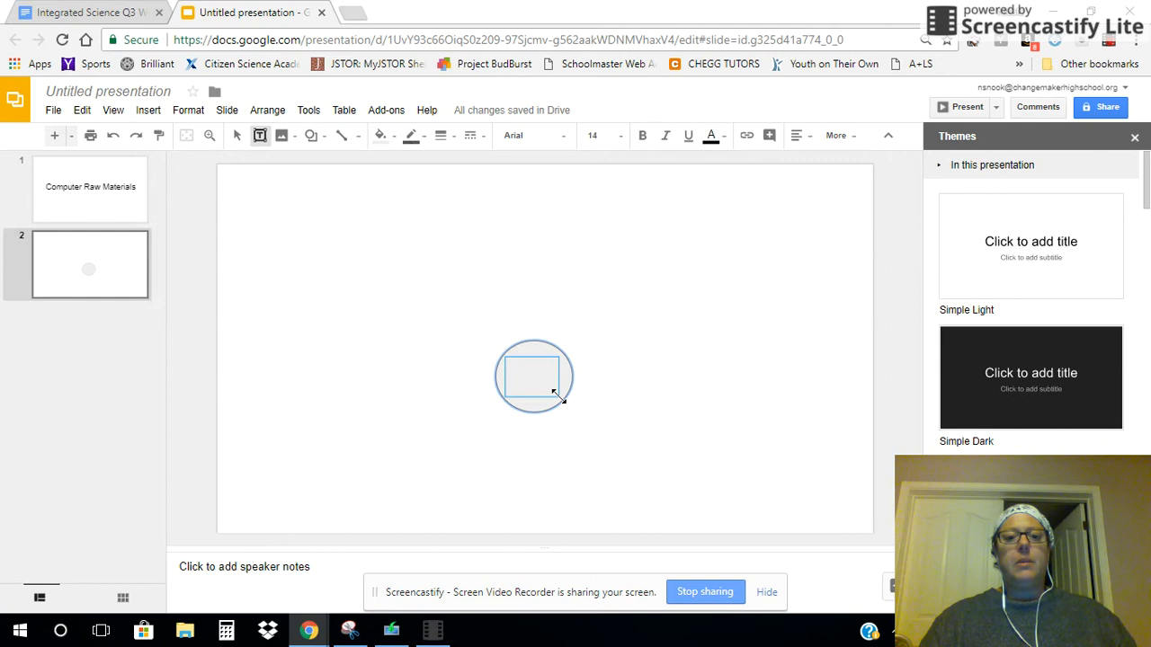
text(computer)
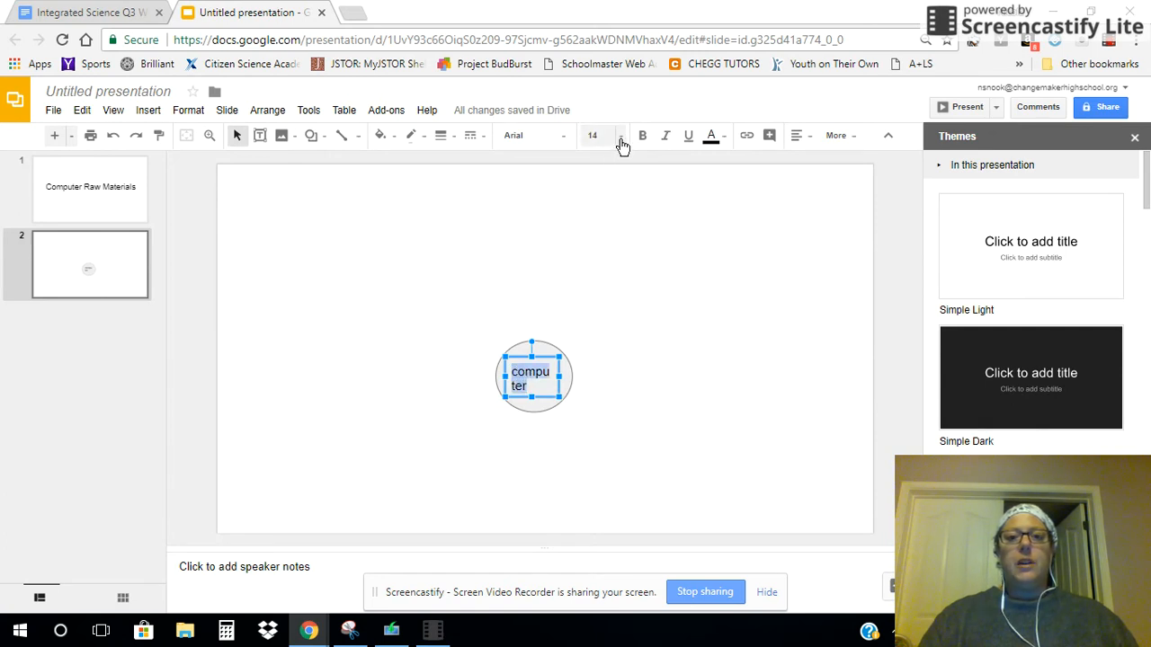
click(621, 142)
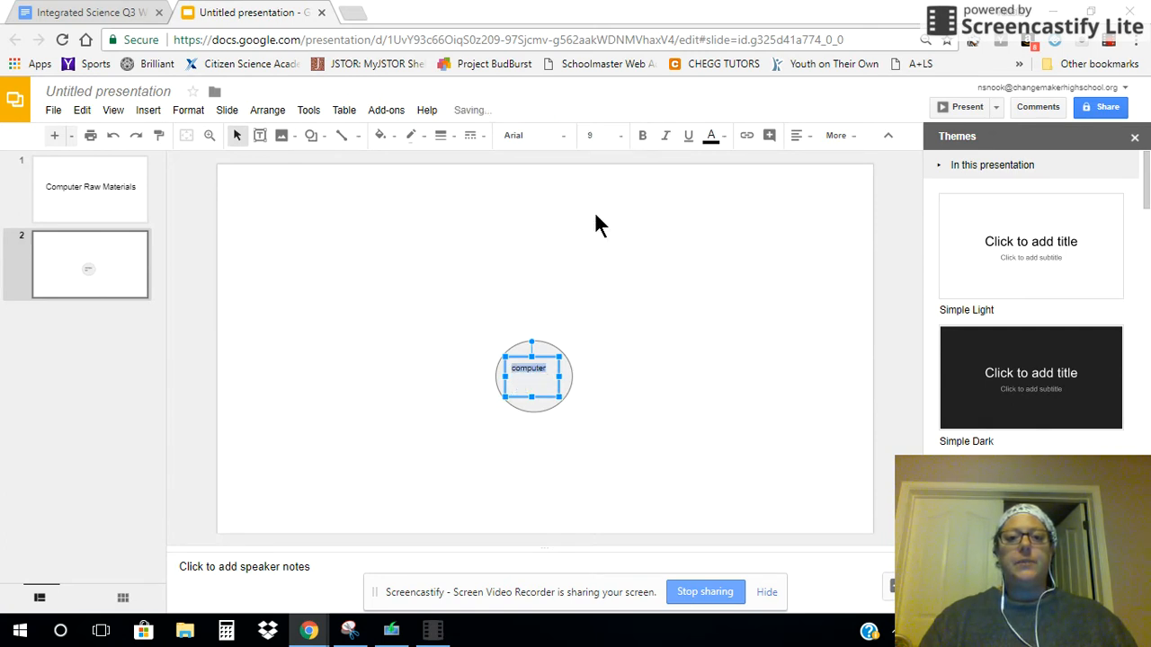
click(558, 284)
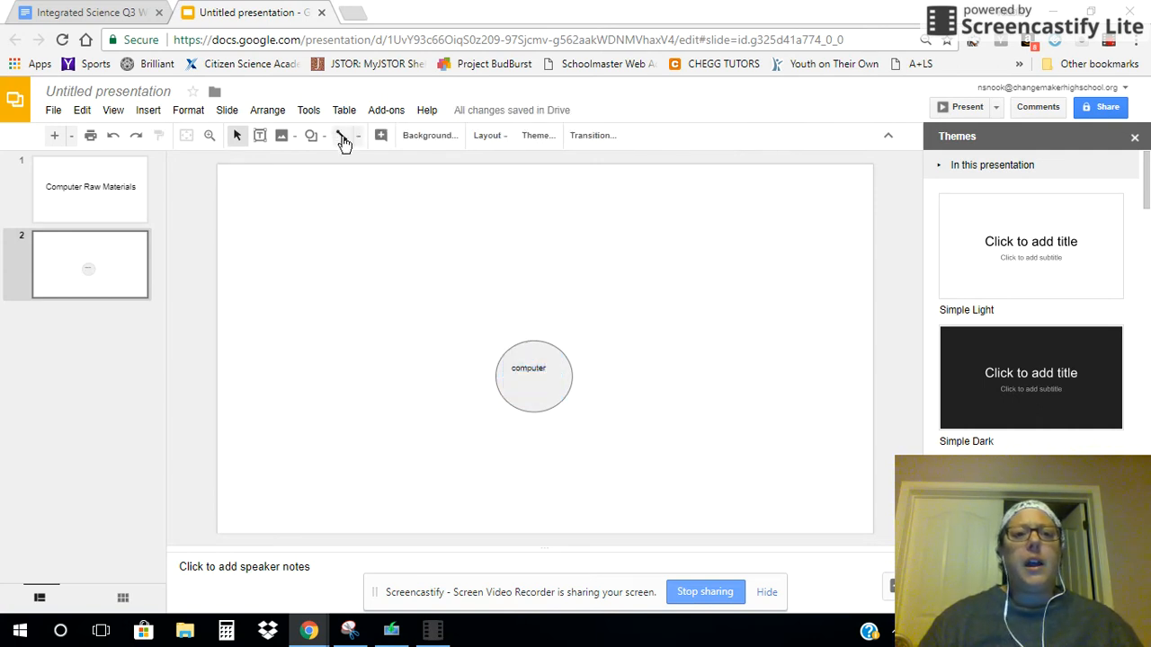
Draw lines from the circle ending in text labels 'plastic' and 'components'
click(341, 137)
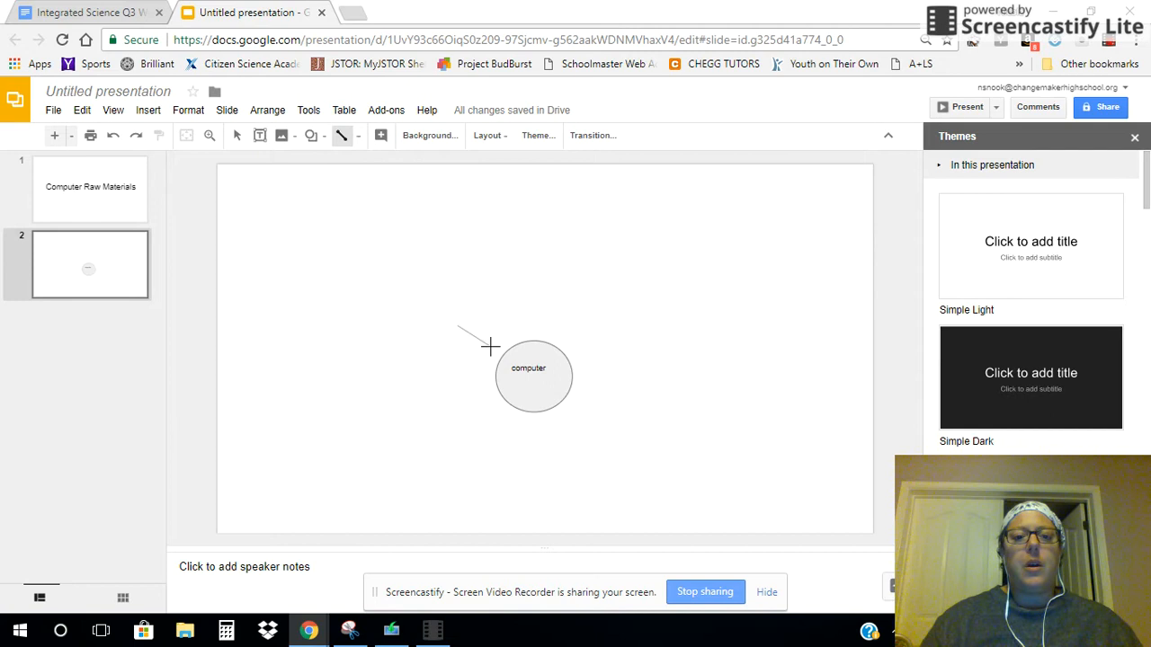
drag(459, 327, 495, 350)
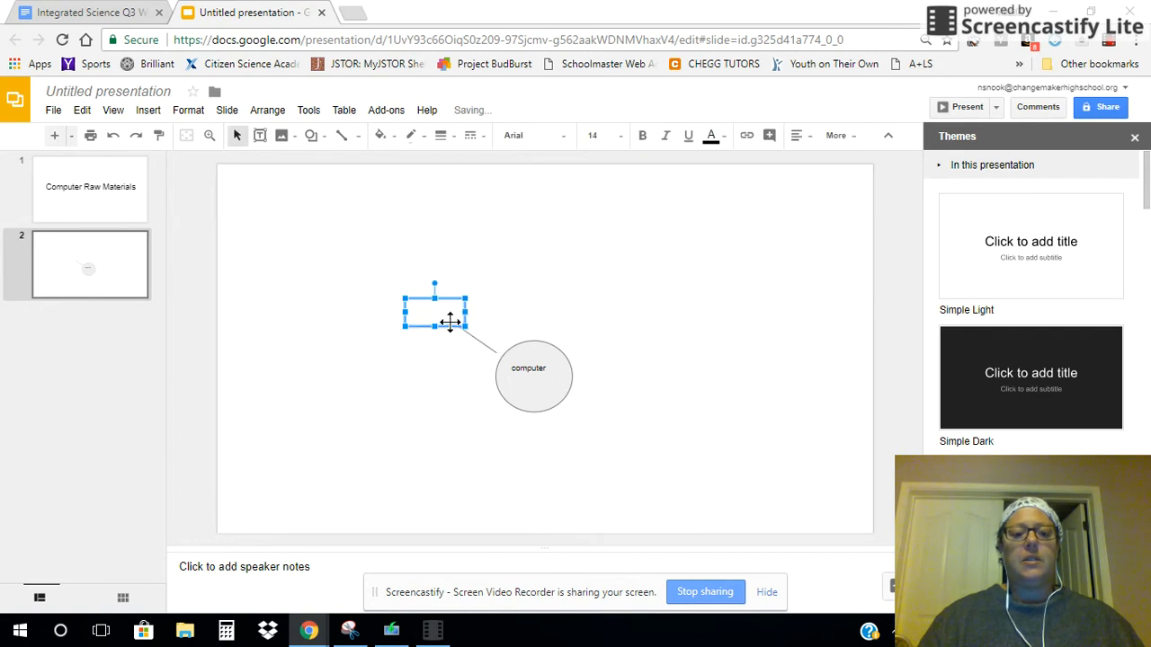
text(plastic)
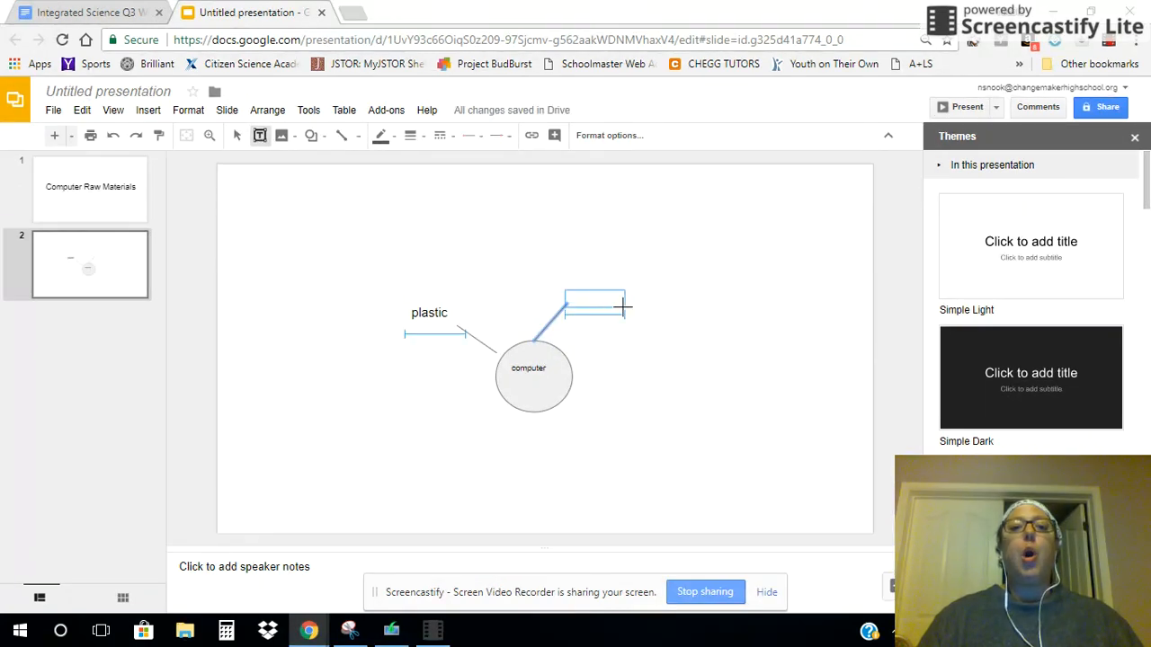
text(compoenets)
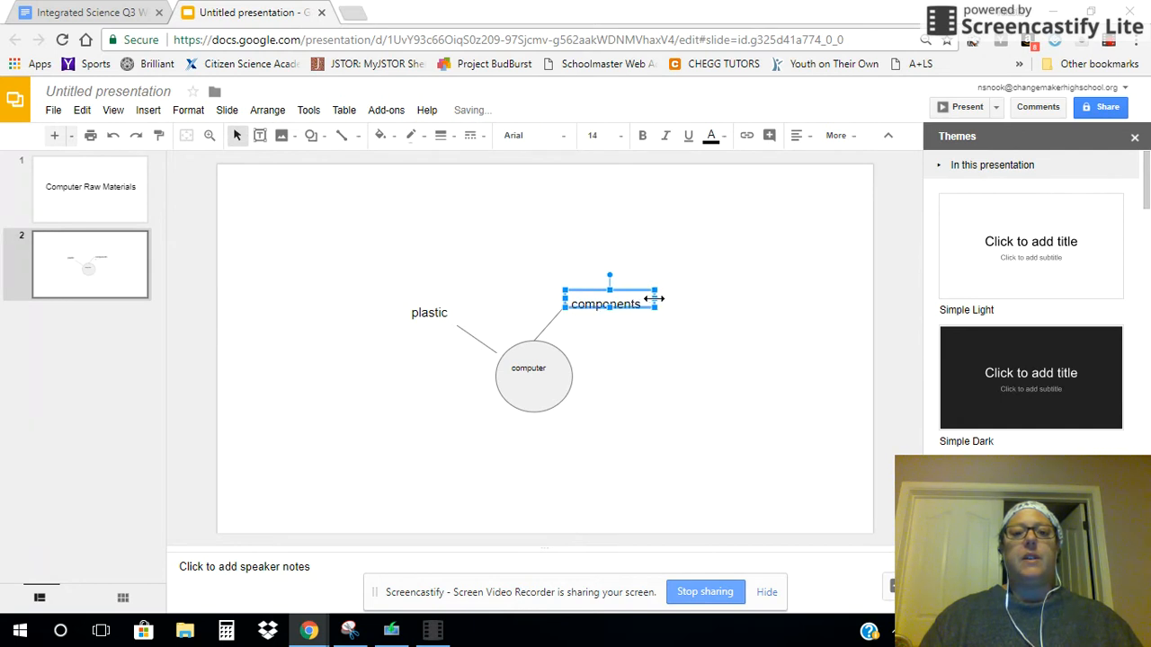
mouse_move(302, 219)
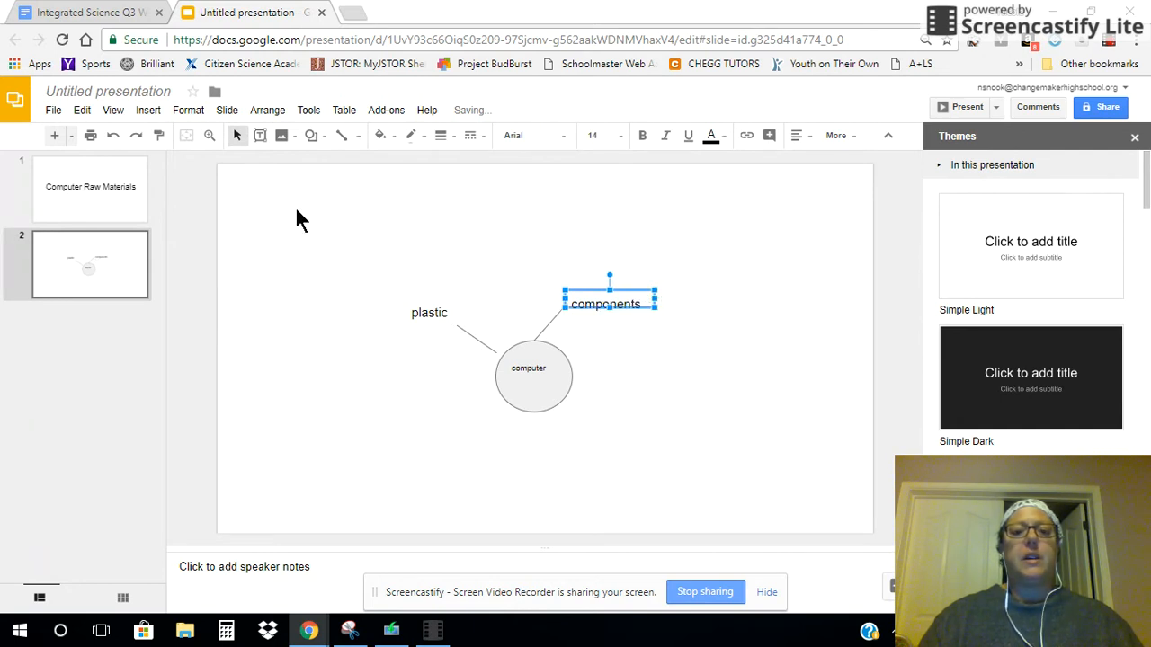
mouse_move(259, 135)
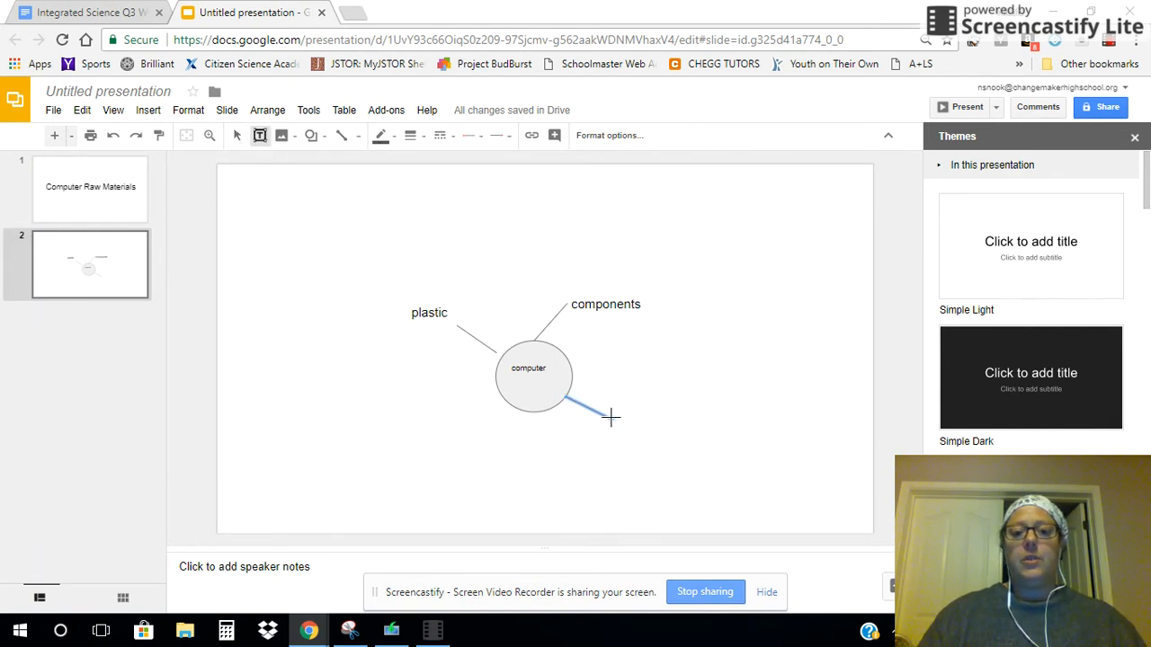
Add a 'glass' text box at the end of the new down-right line
drag(611, 415, 669, 441)
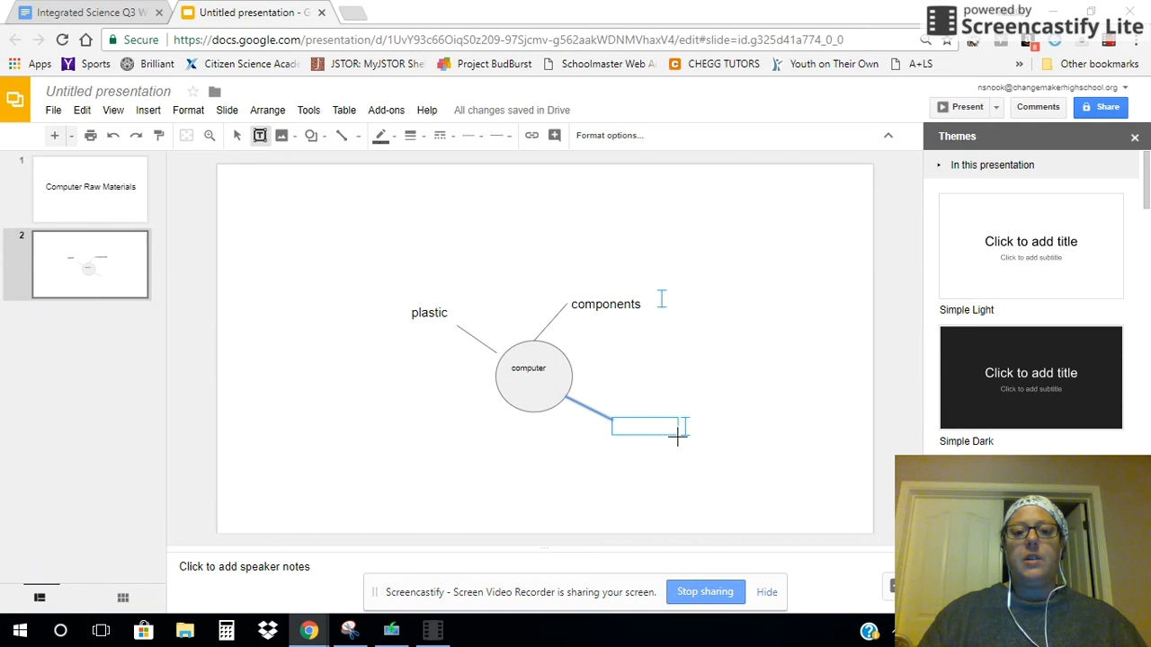
text(glass)
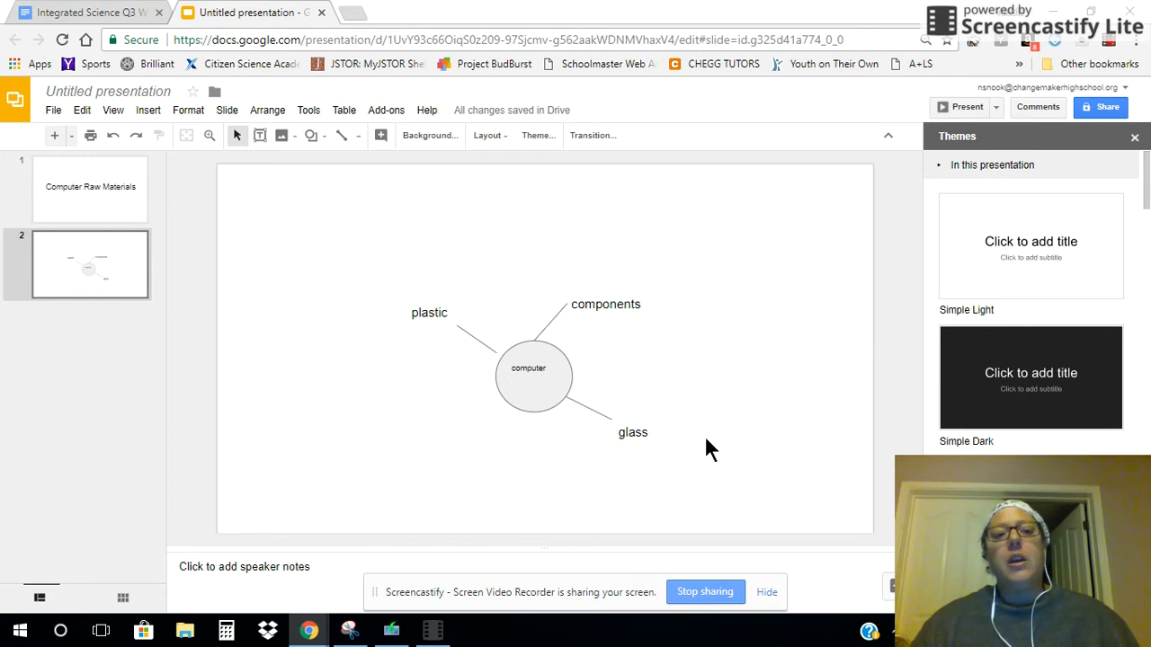
mouse_move(424, 329)
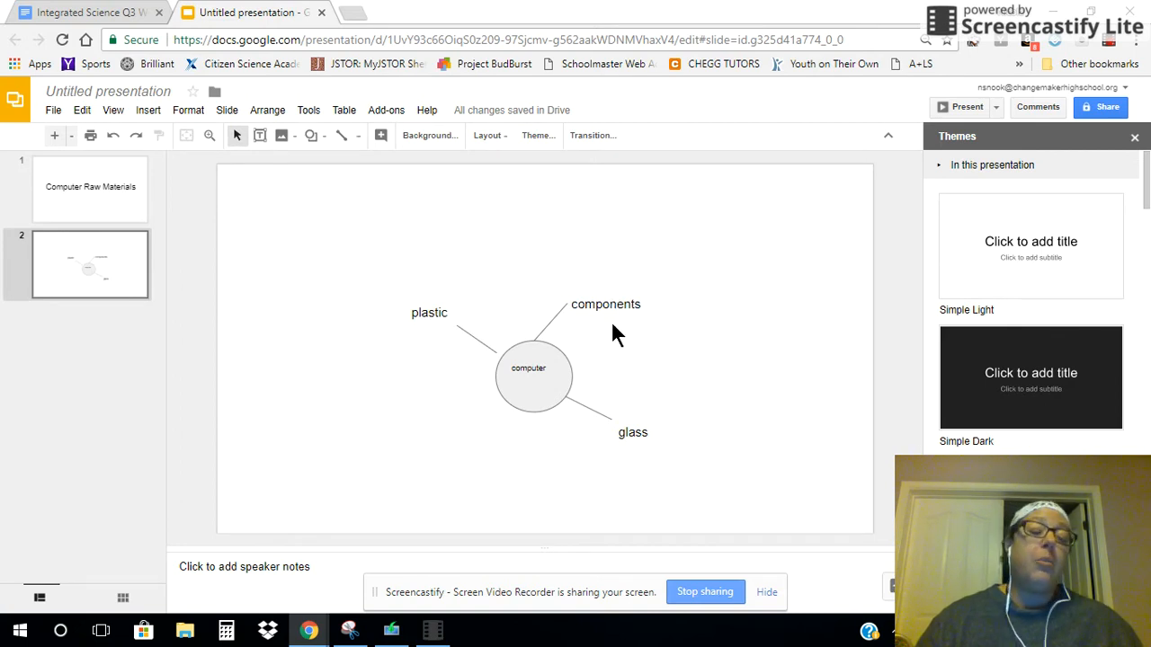
mouse_move(626, 433)
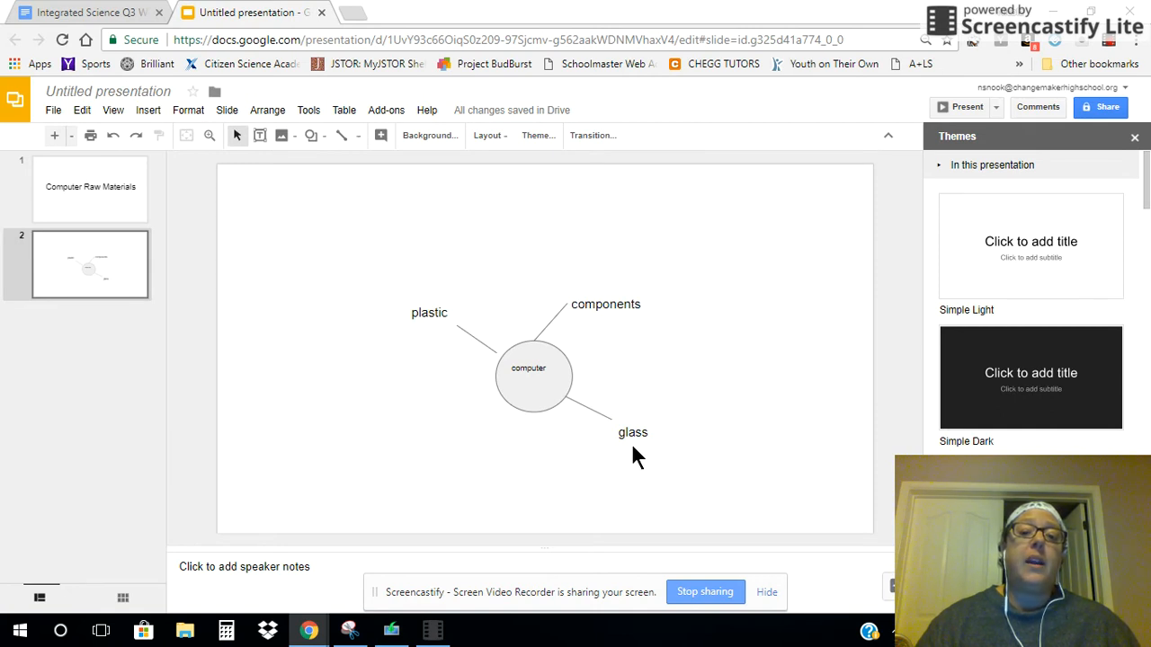
mouse_move(399, 302)
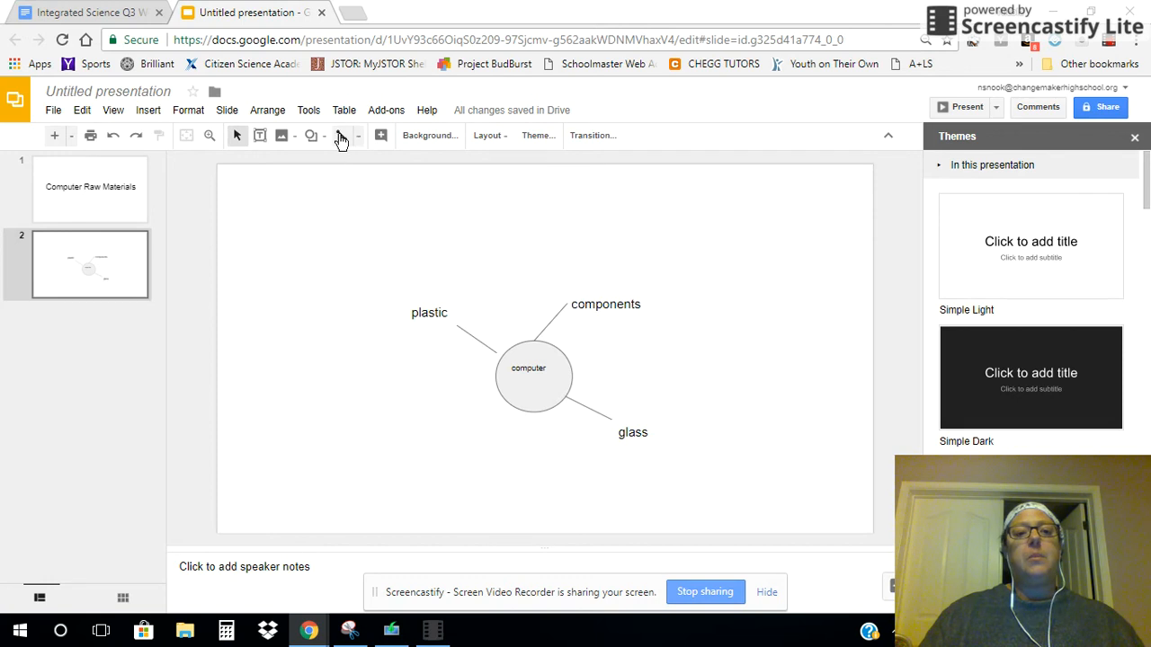
Draw a line up from components to a new 'metal' label
click(340, 134)
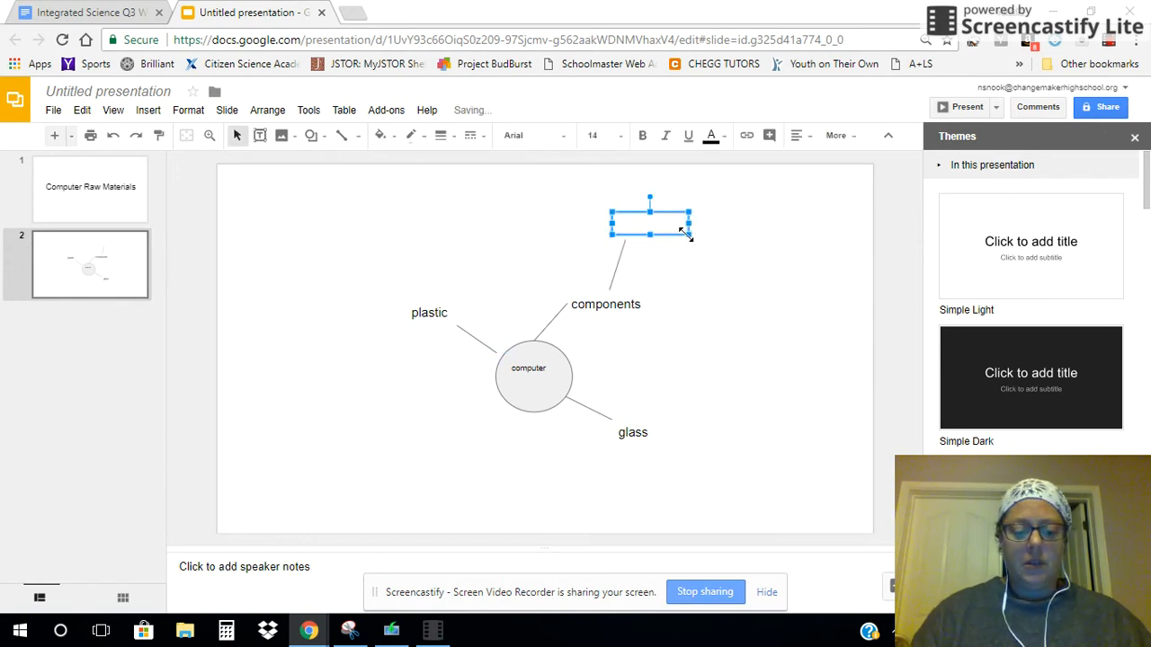
text(metal)
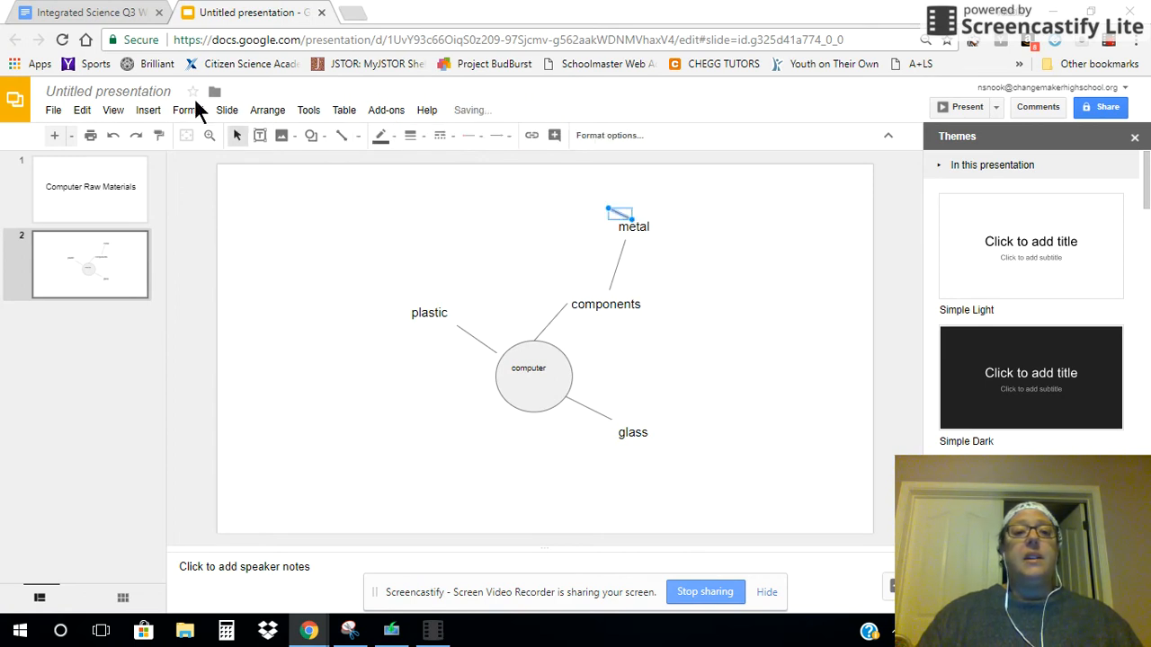
Add 'gold' and 'copper' labels connected to metal
click(259, 135)
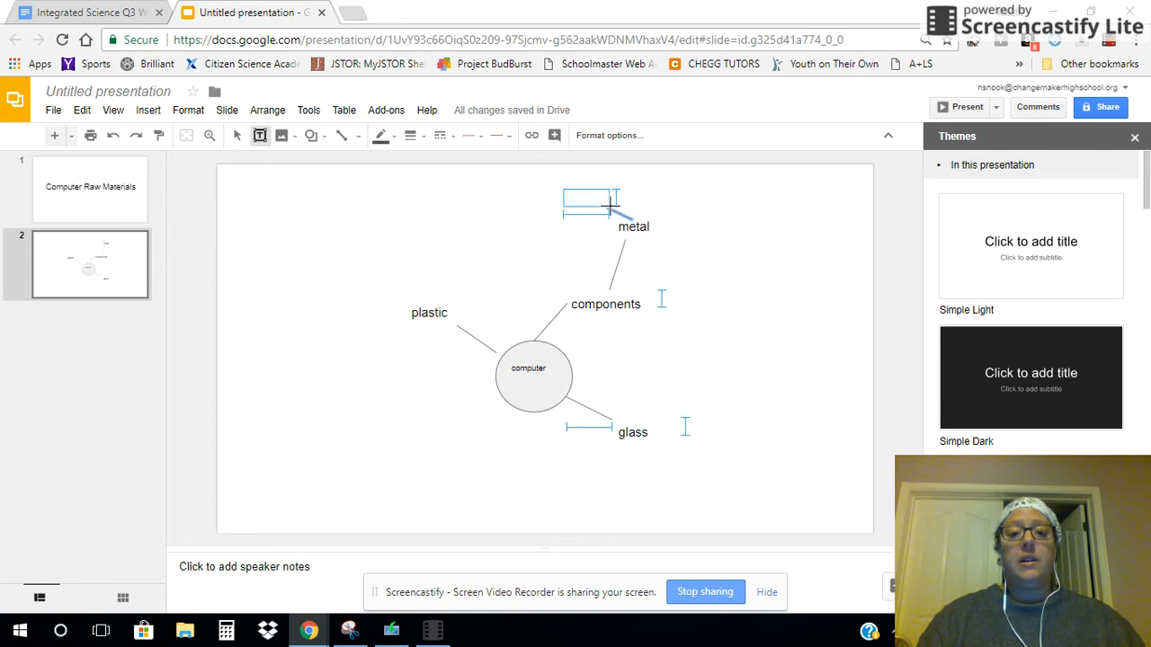
text(gold)
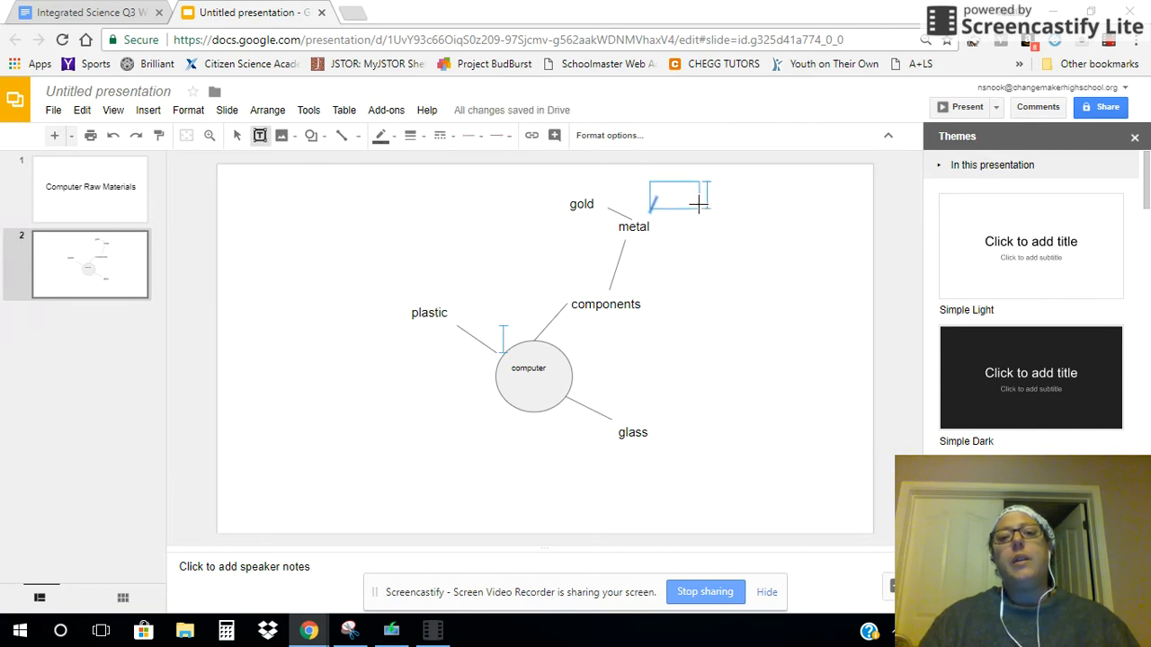
click(679, 194)
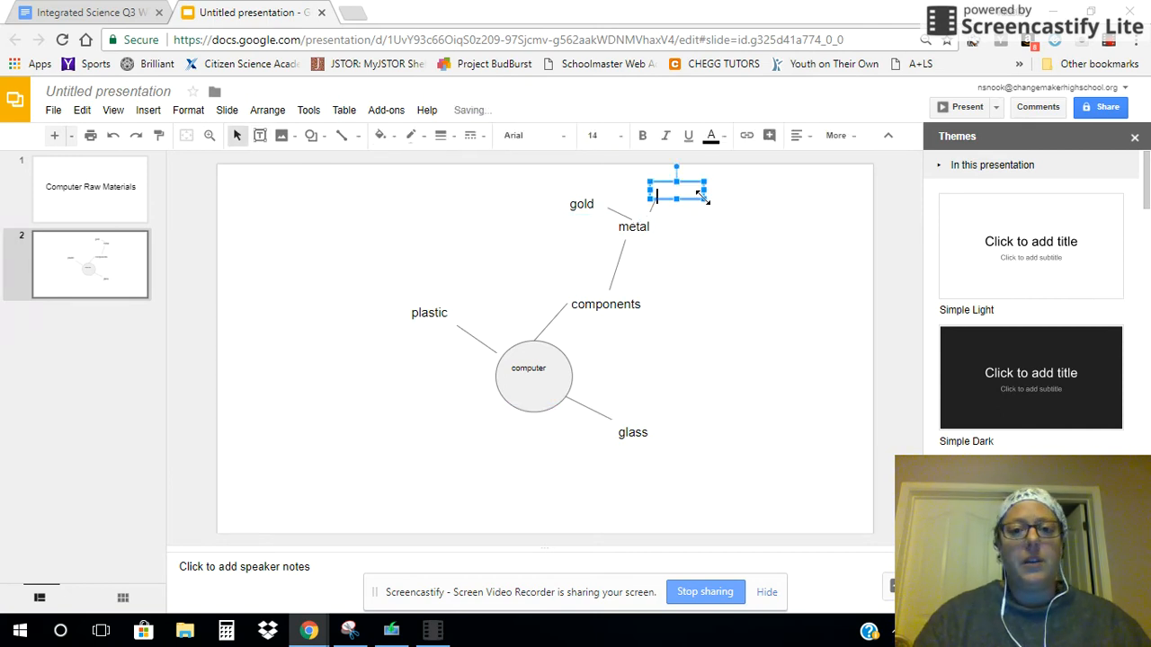
text(copper)
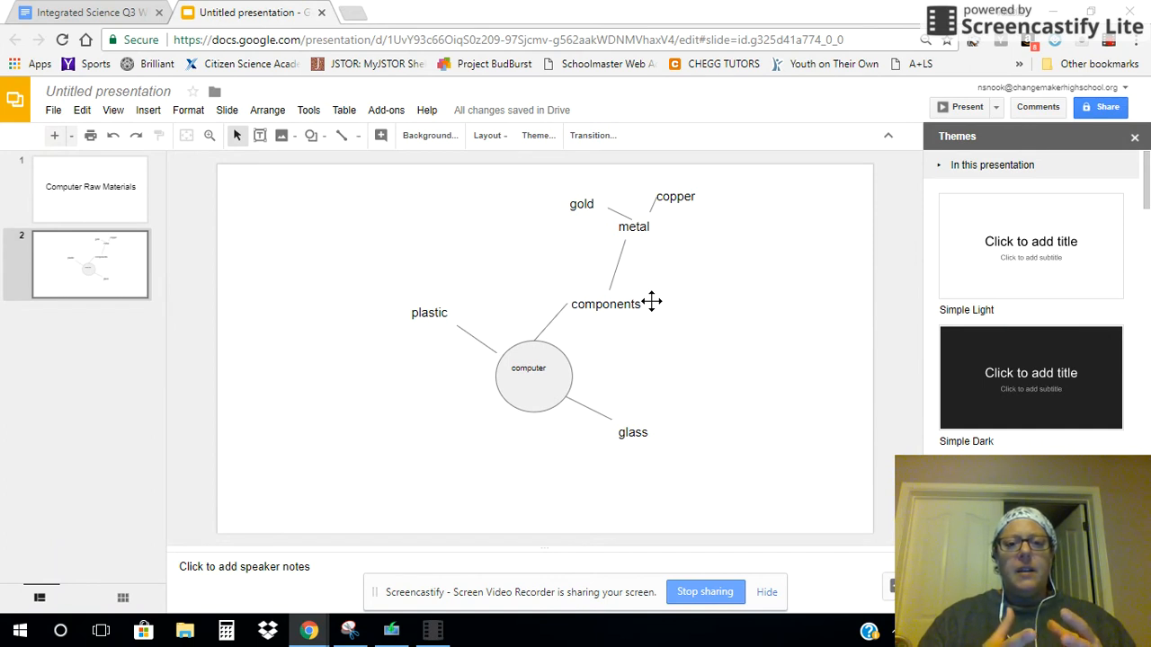
mouse_move(418, 304)
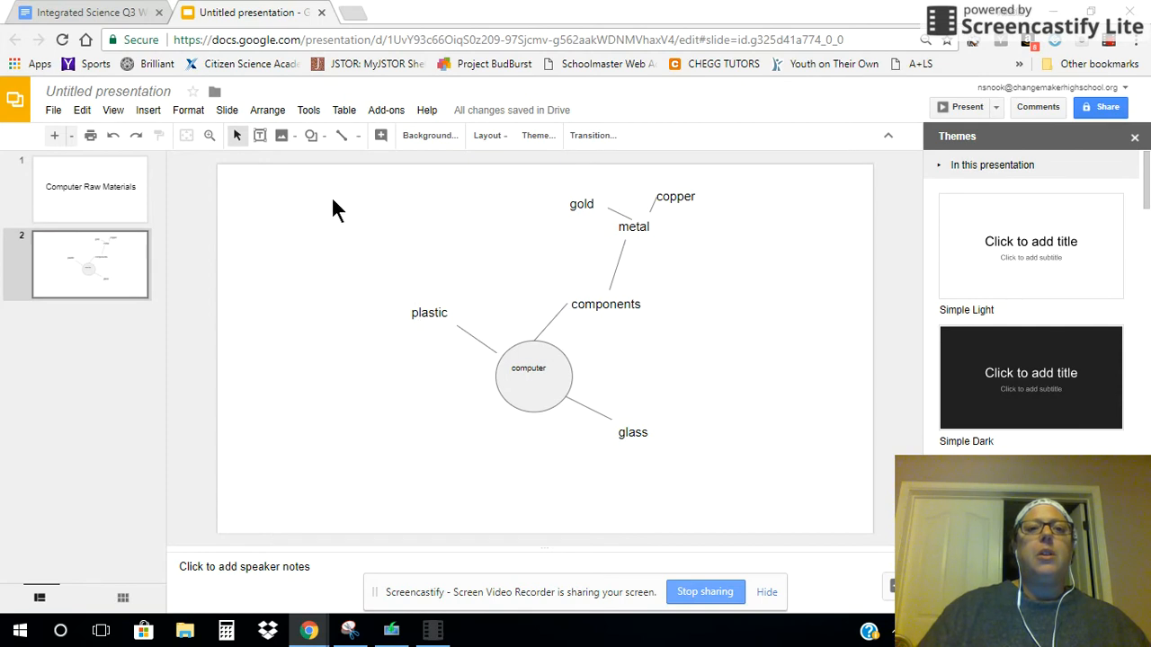
Draw a line up-left from plastic and place an 'oil' label at its end
click(341, 134)
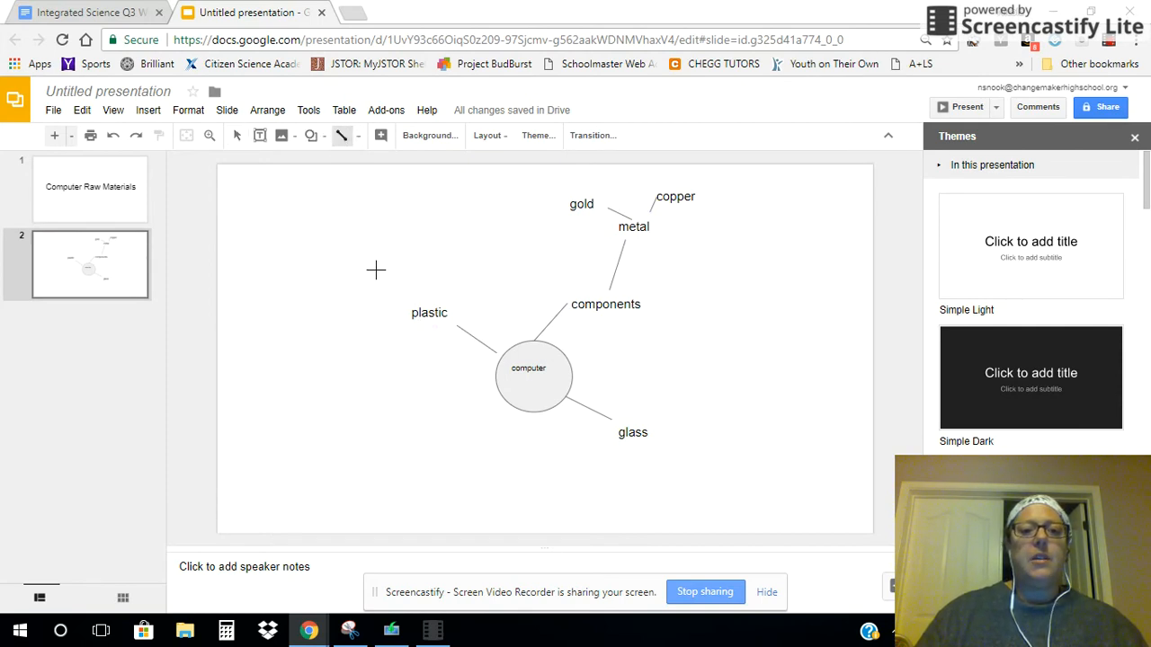
click(418, 295)
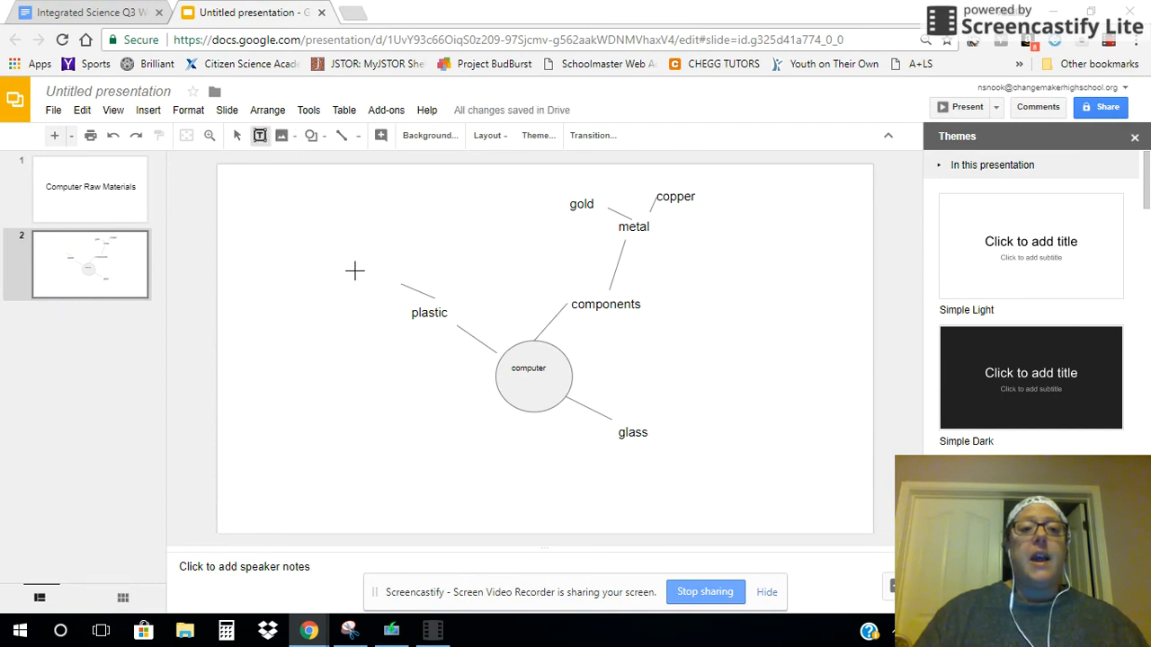
drag(353, 270, 417, 295)
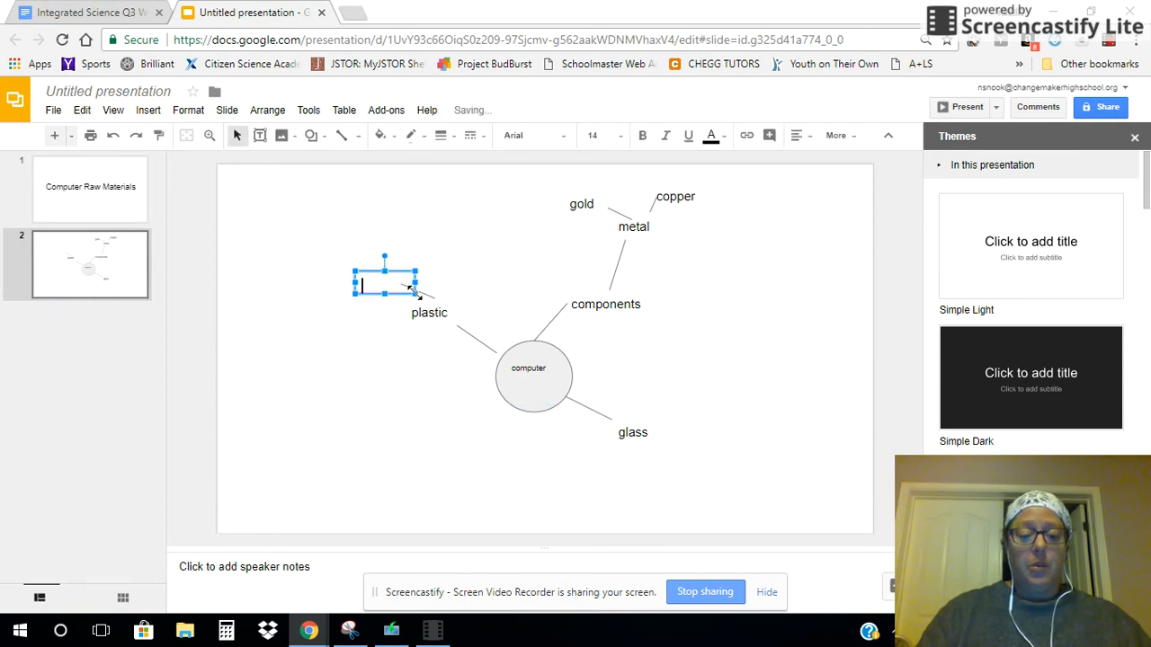
text(oil)
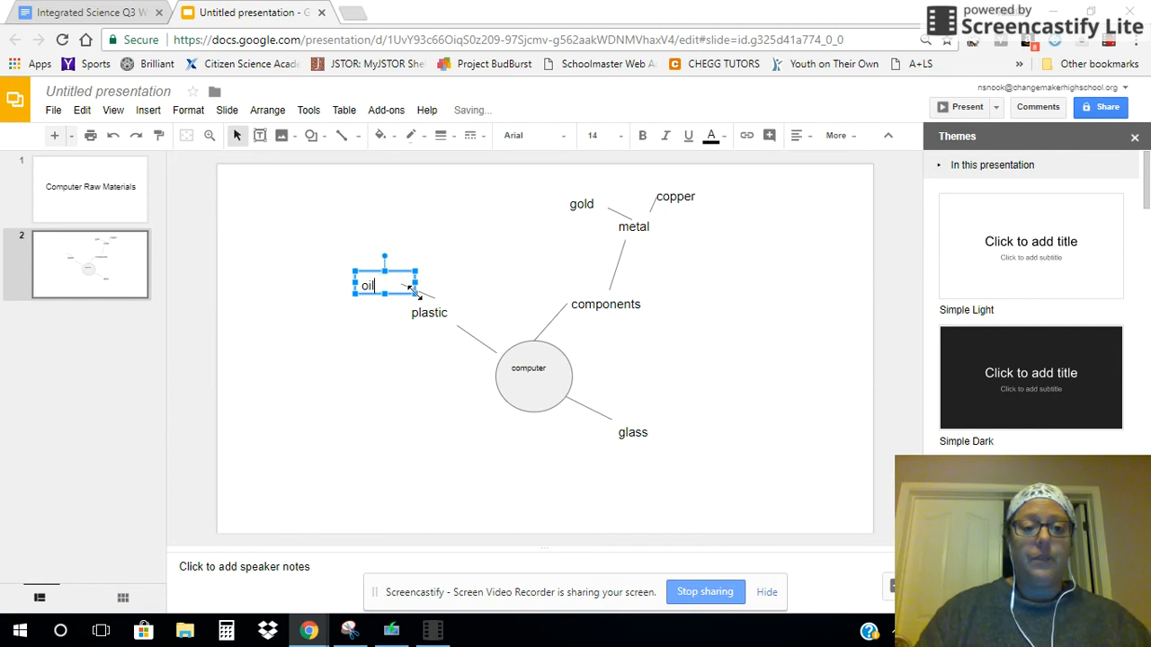
click(441, 405)
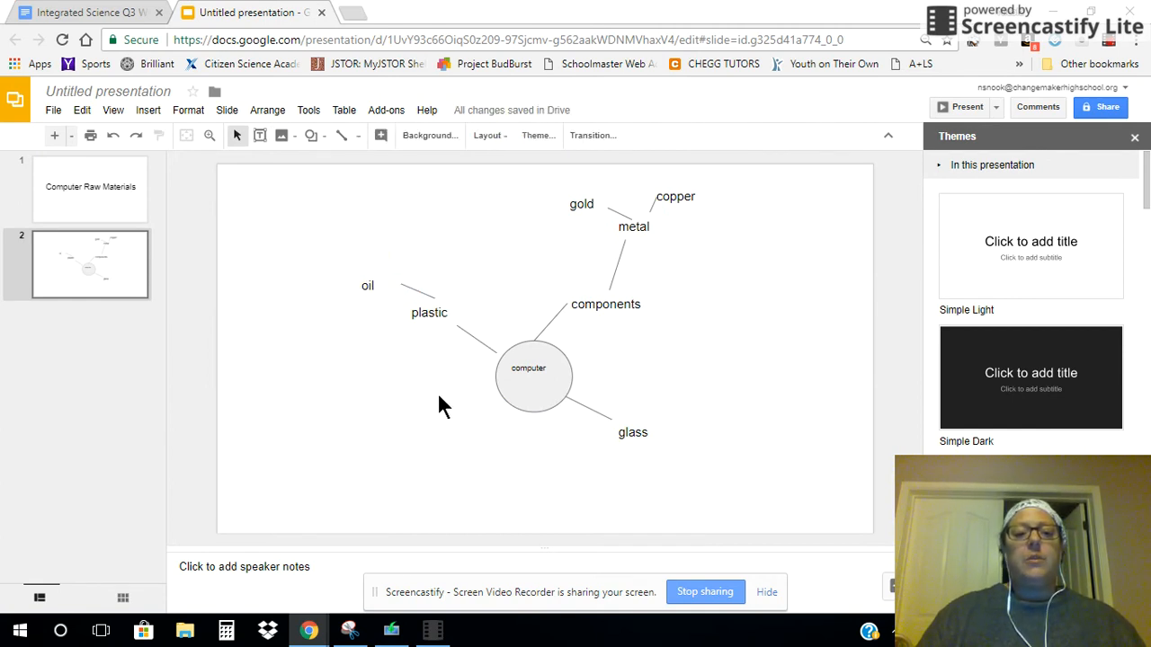
click(367, 284)
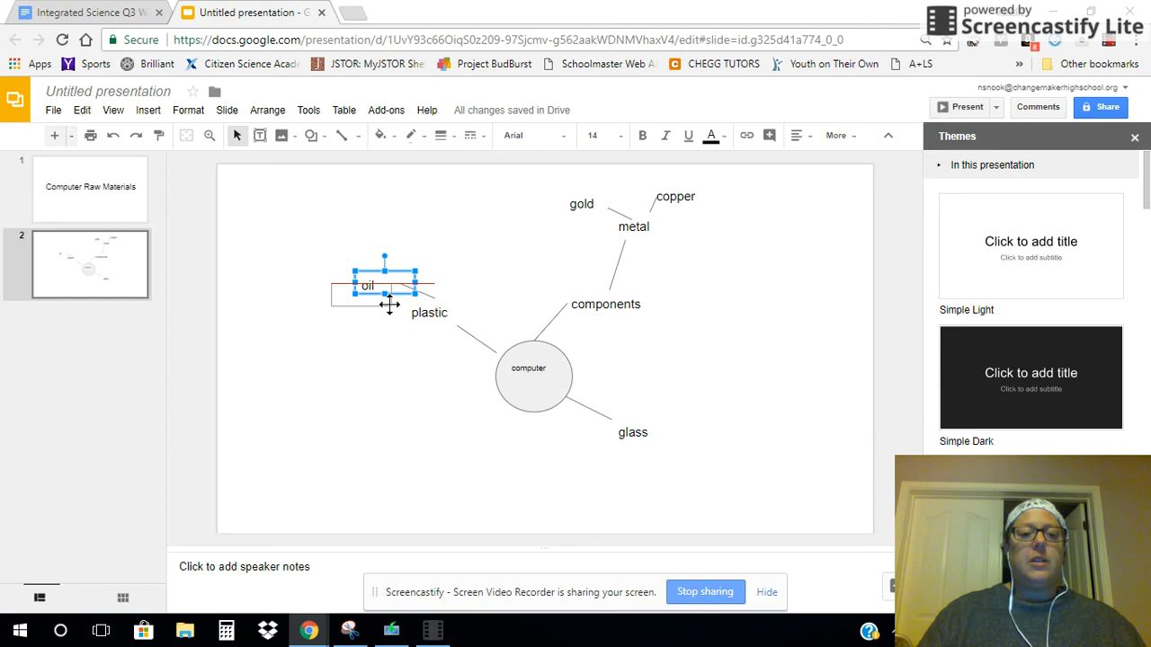
drag(385, 284, 371, 274)
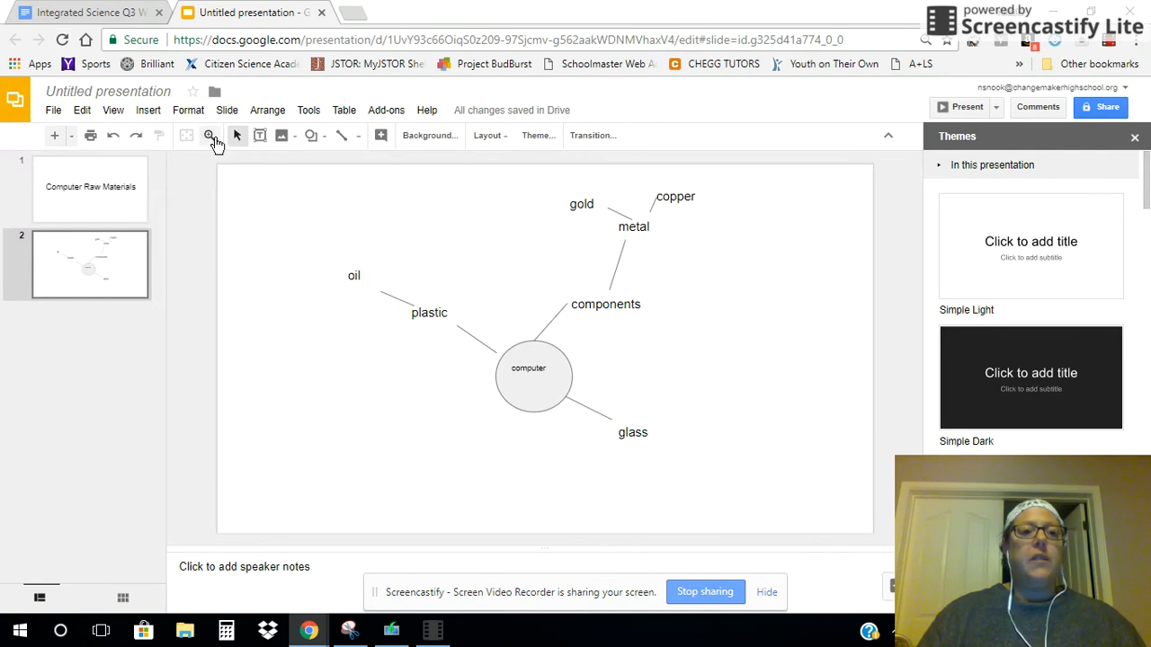
Add a 'Sand' label below glass and connect it with a line
click(259, 135)
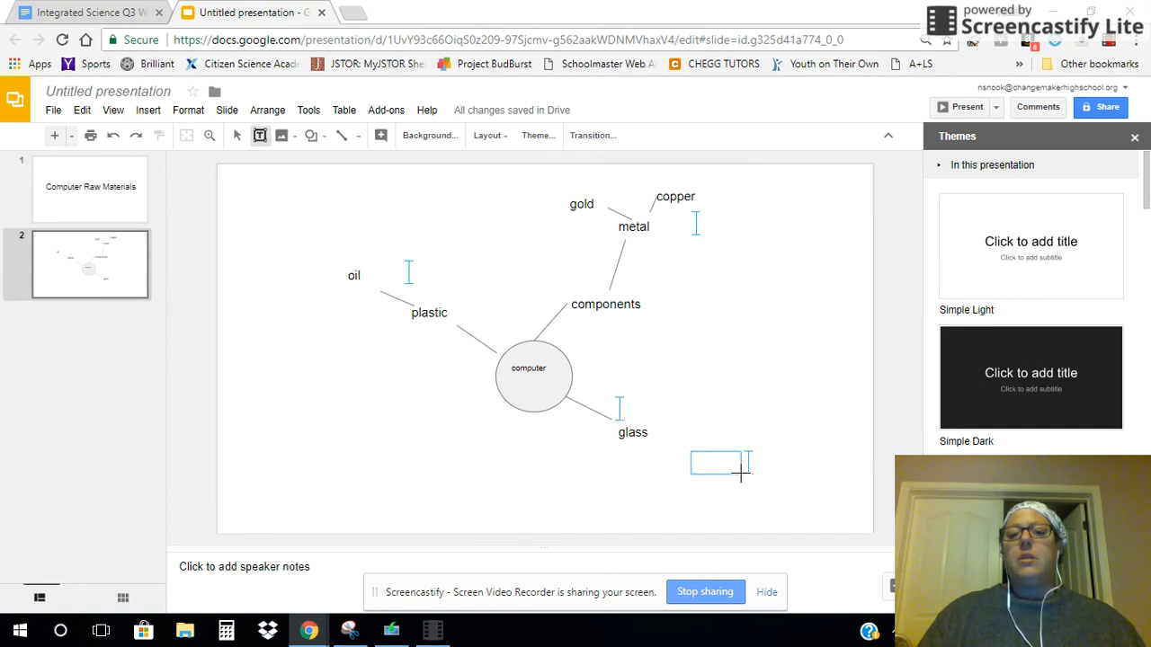
text(Sal)
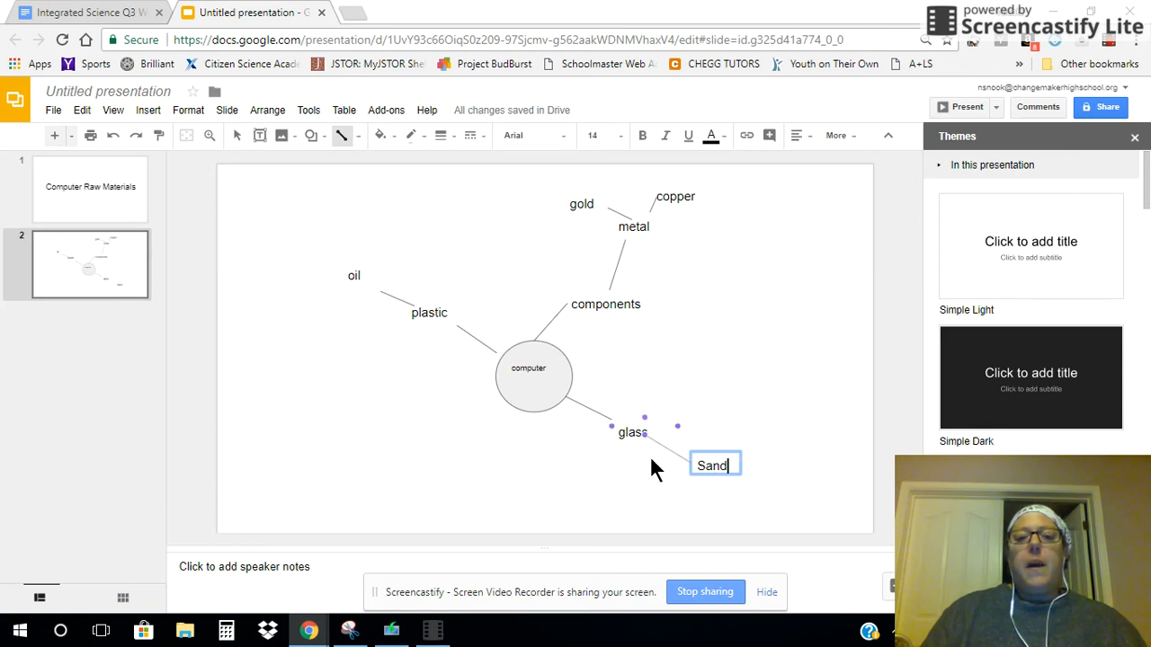
click(654, 496)
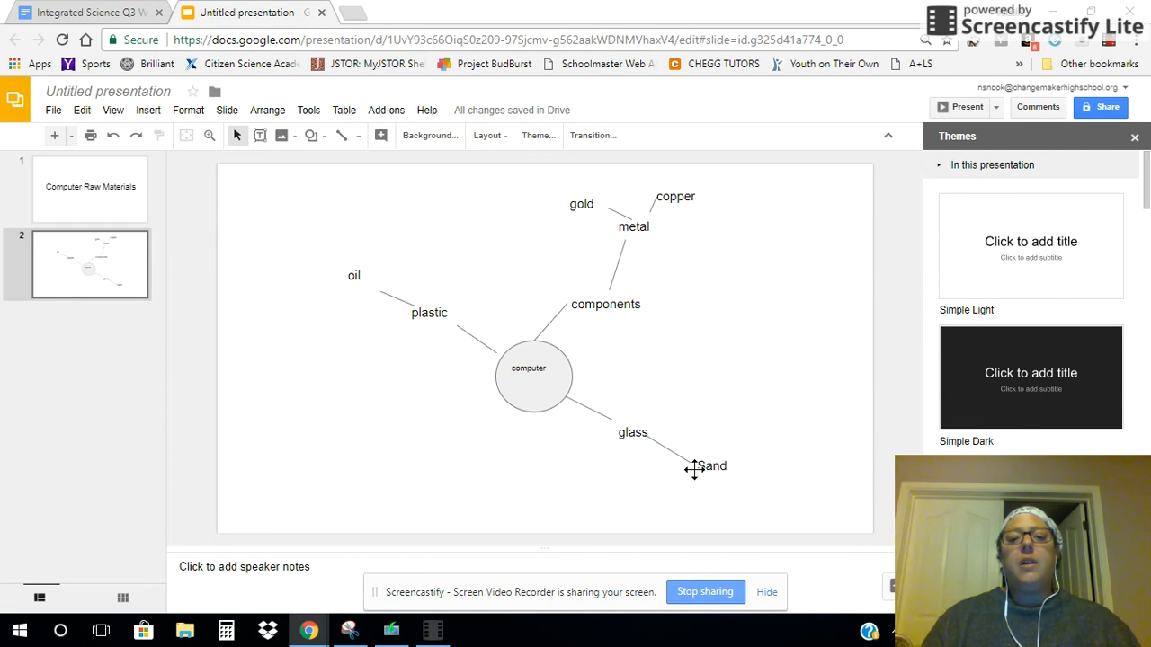
click(712, 466)
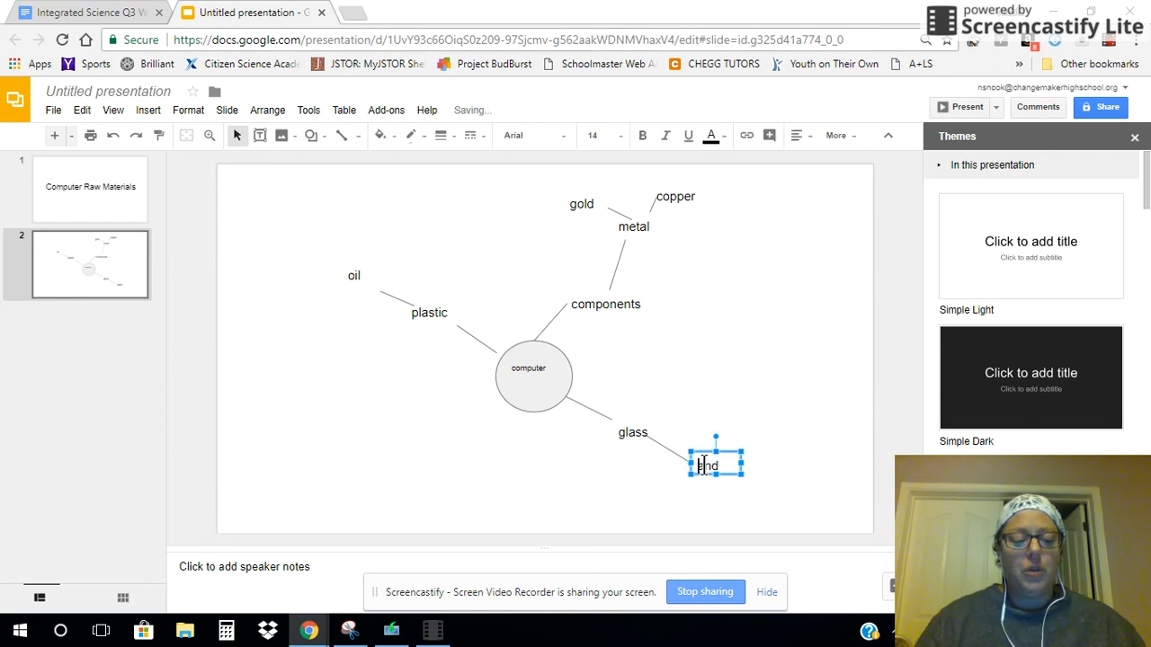